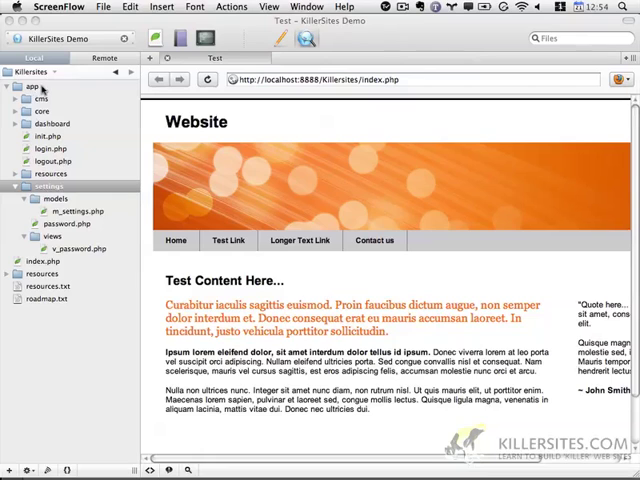
pyautogui.moveTo(160, 248)
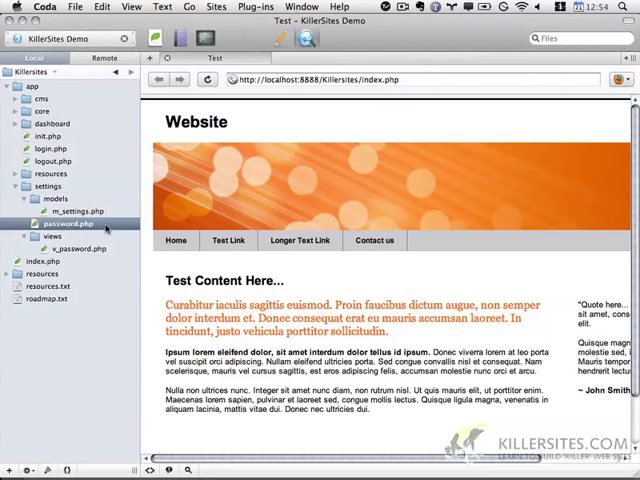
# Step: Open password.php and start a PHP block that includes ../init.php
pyautogui.doubleClick(64, 224)
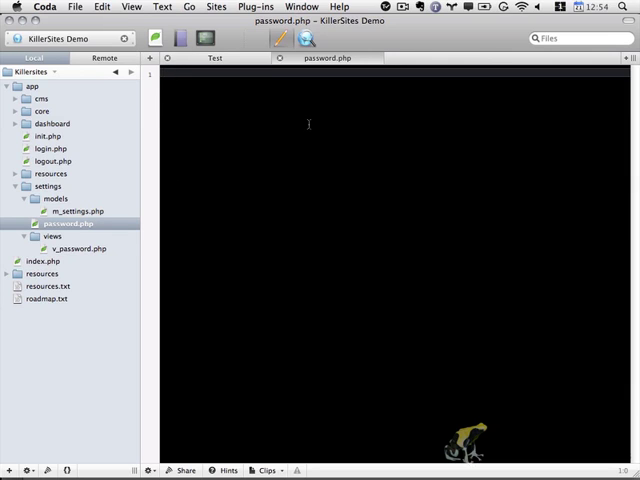
pyautogui.write('<?php')
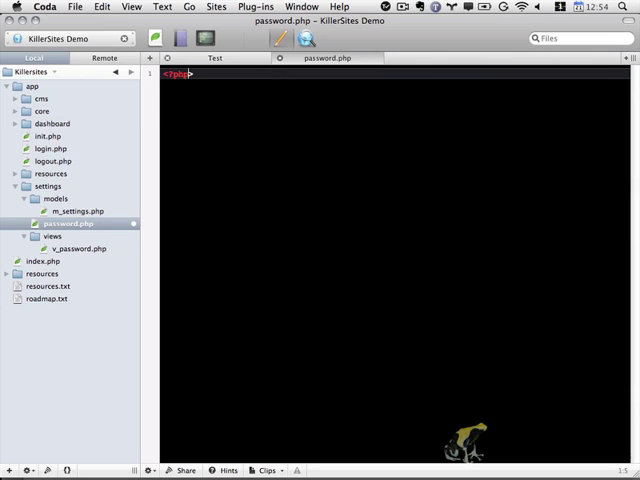
pyautogui.press('enter')
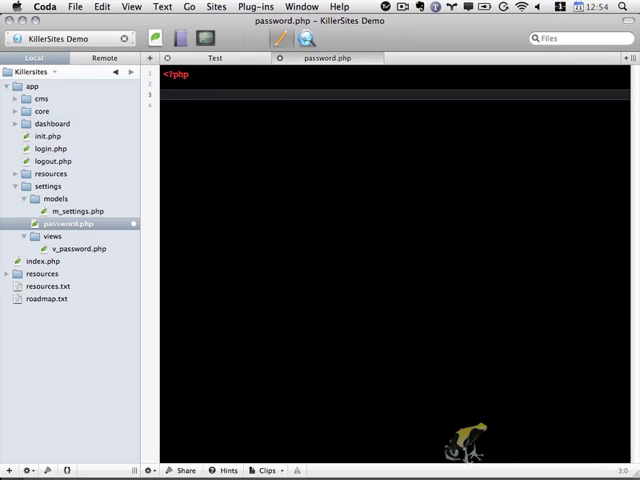
pyautogui.write('include(')
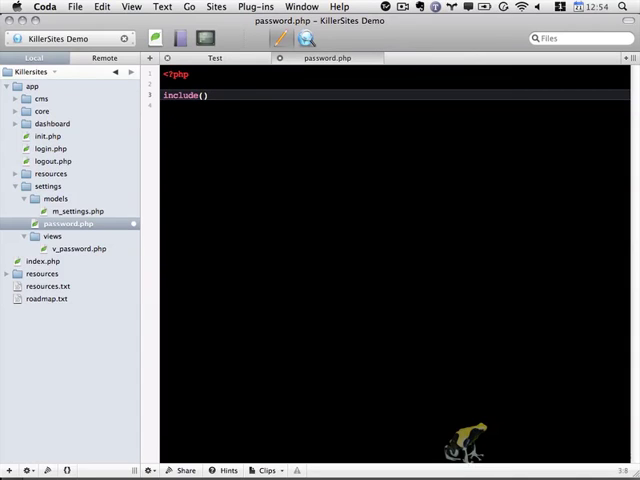
pyautogui.write('""')
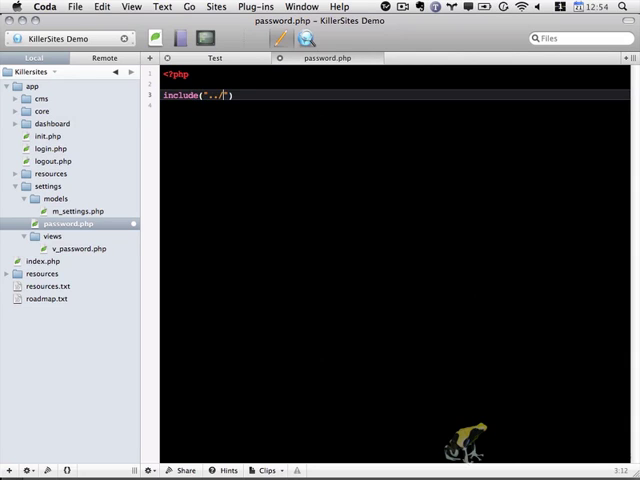
pyautogui.write('init.php')
pyautogui.write('include')
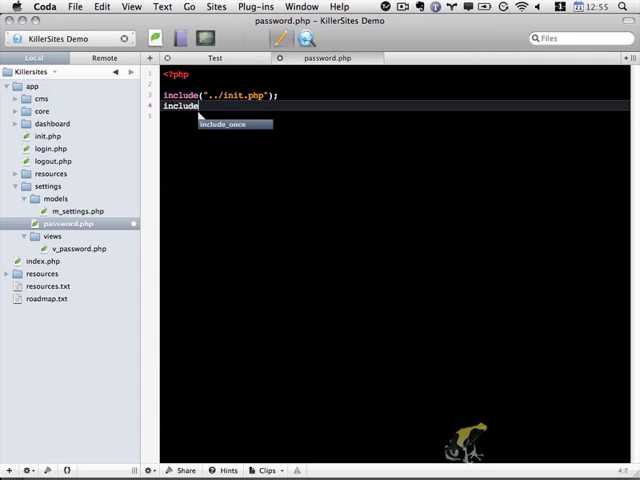
# Step: Include models/m_settings.php and begin assigning $Settings = new Settings
pyautogui.write('("")')
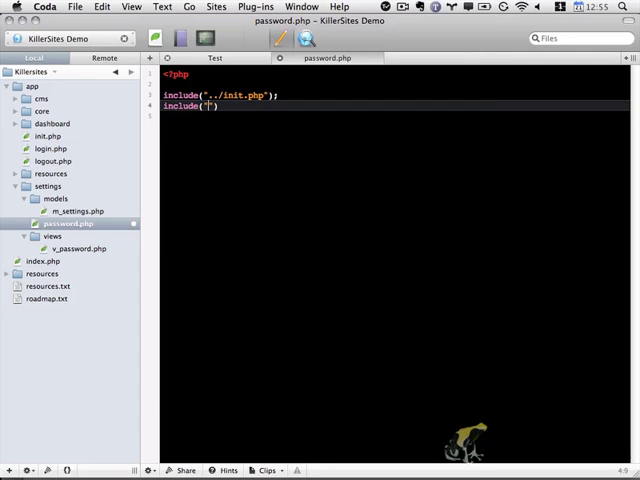
pyautogui.write('models/')
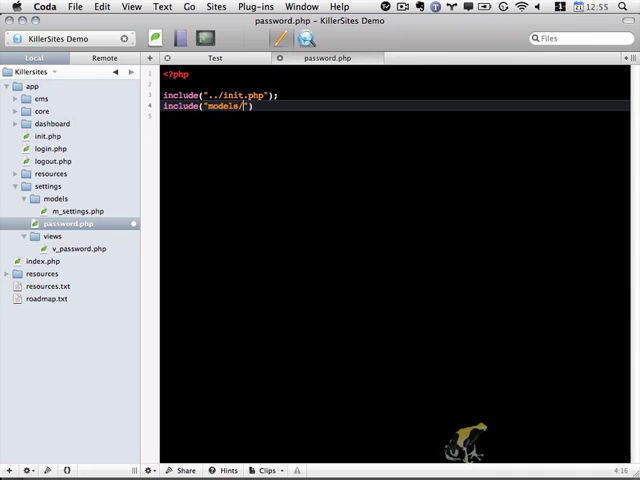
pyautogui.write('m')
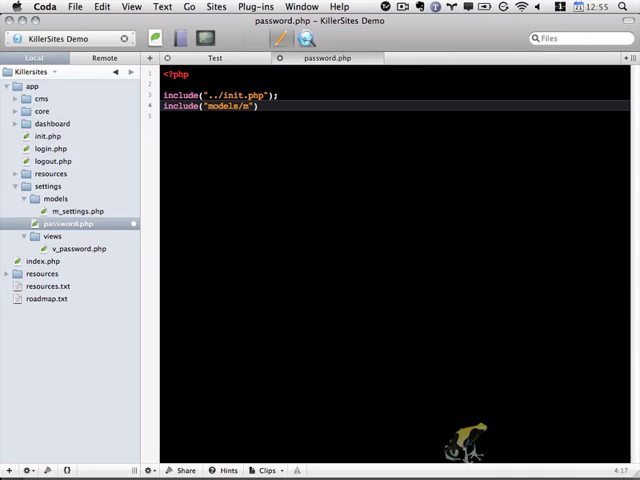
pyautogui.write('_settings.php')
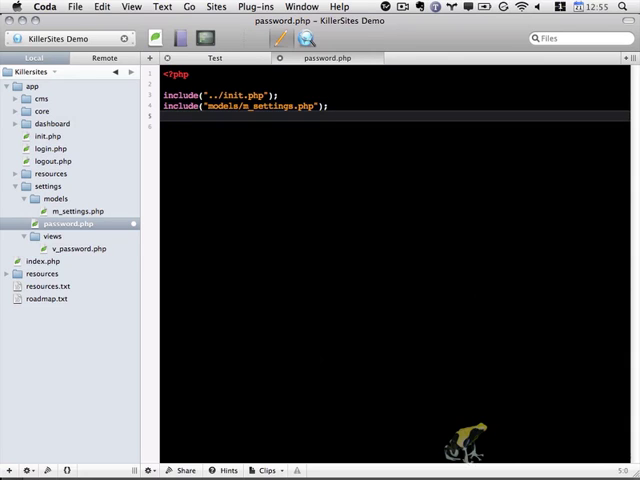
pyautogui.write('$s')
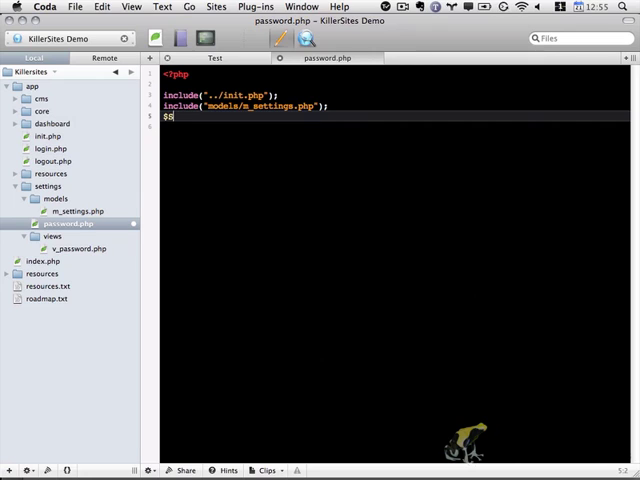
pyautogui.write('ettings =')
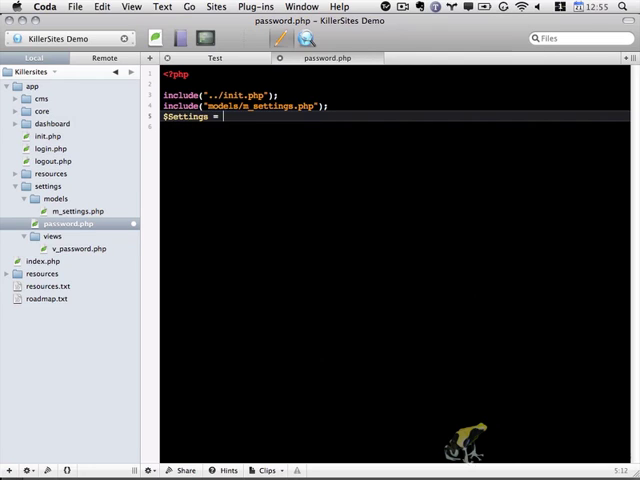
pyautogui.write('new Se')
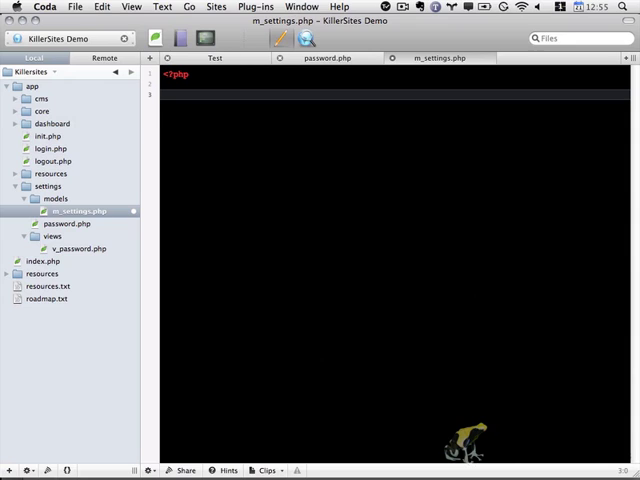
# Step: Write a comment block in m_settings.php: 'Settings class', 'Deal with currently logged in user's tasks'
pyautogui.write('/*')
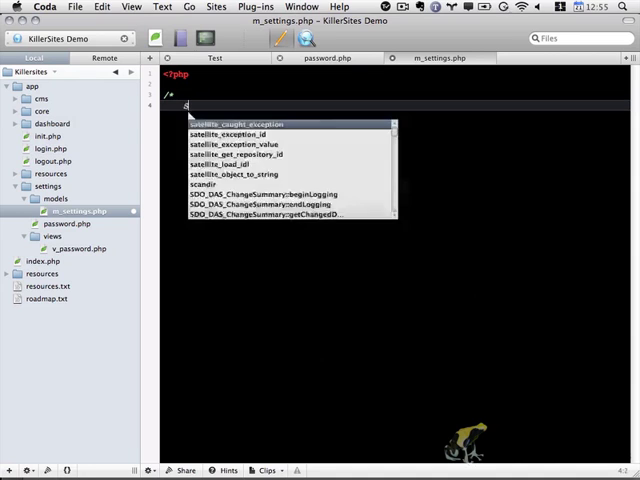
pyautogui.write('Settings Class')
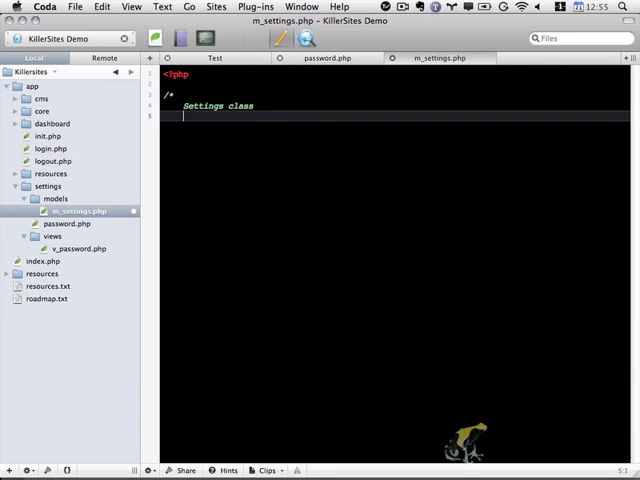
pyautogui.write('Deal with currently logged in user')
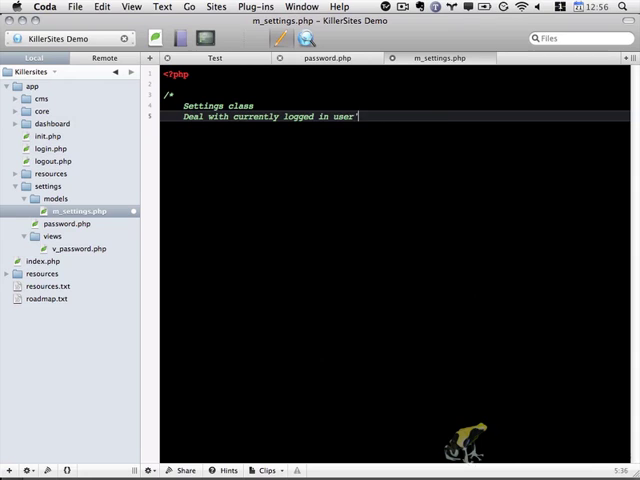
pyautogui.write("'s tasks")
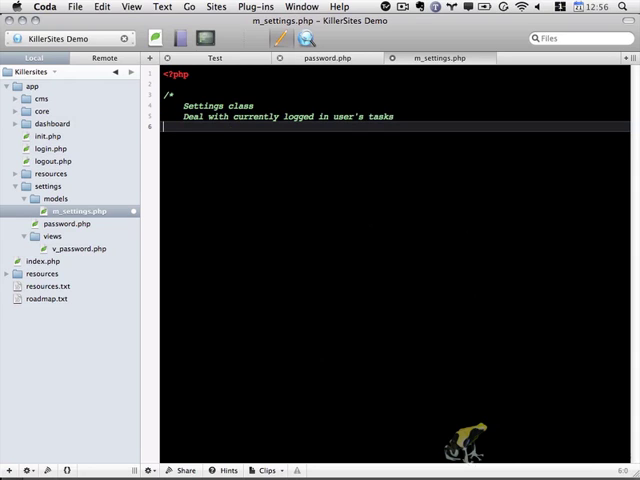
pyautogui.write('*/')
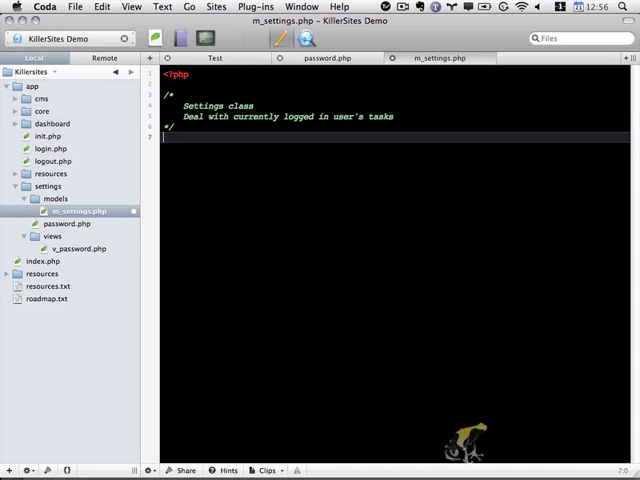
# Step: Define class Settings with an empty changePassword($user, $newpass) function
pyautogui.write('class')
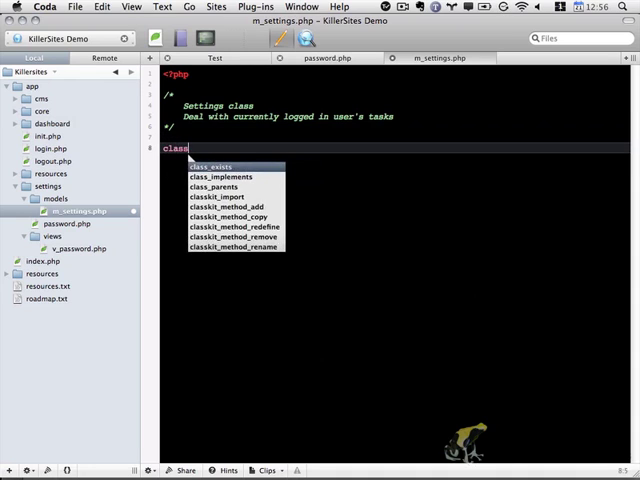
pyautogui.write('Settings')
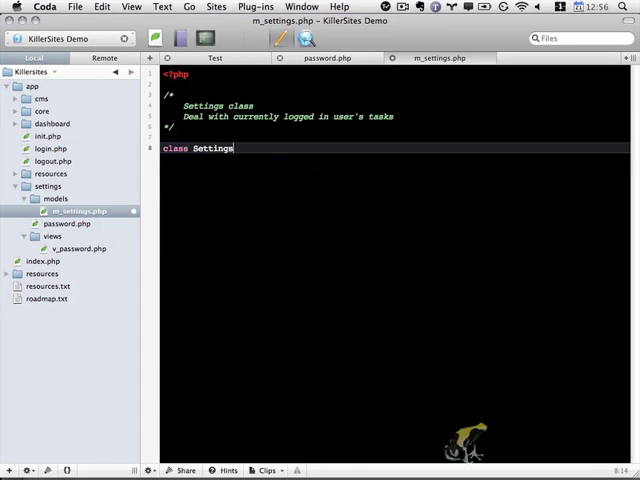
pyautogui.write('{')
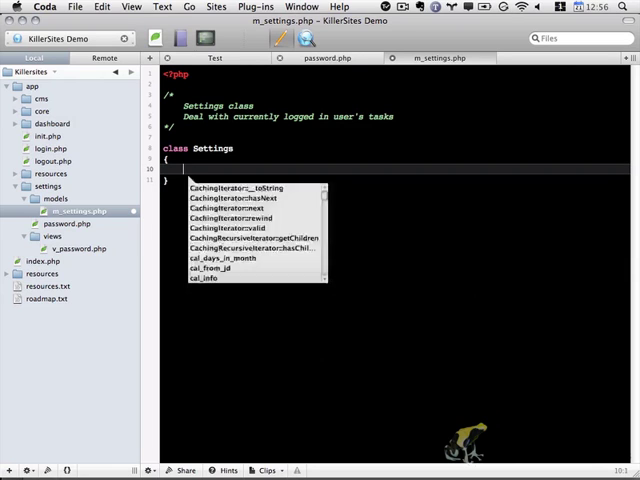
pyautogui.write('function')
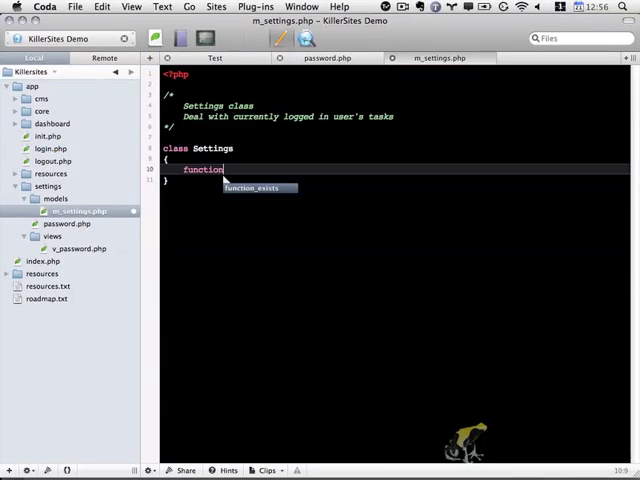
pyautogui.write('changePass')
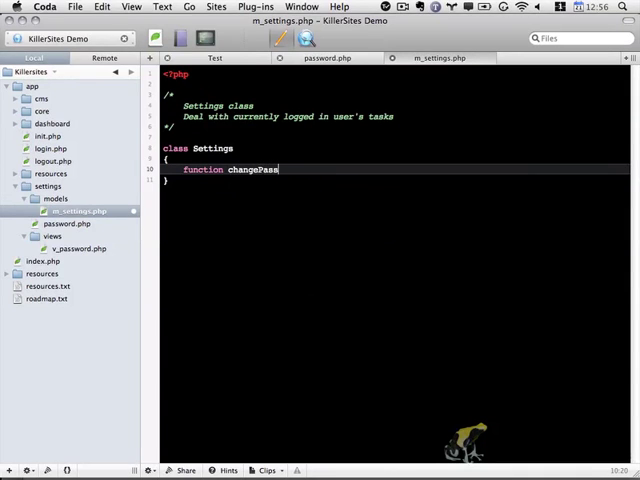
pyautogui.write('word()')
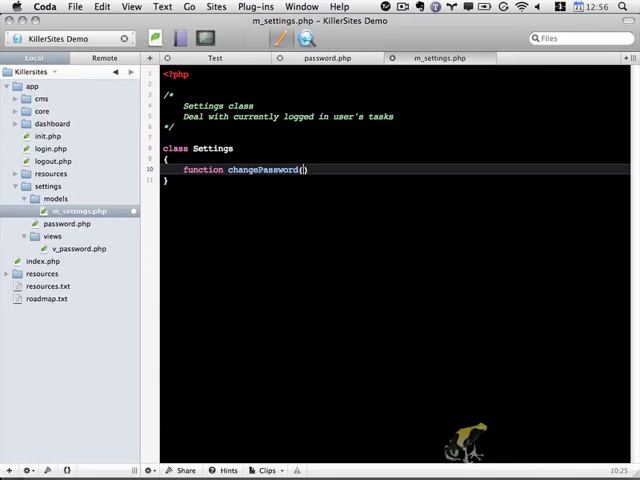
pyautogui.write('$user, $newpass')
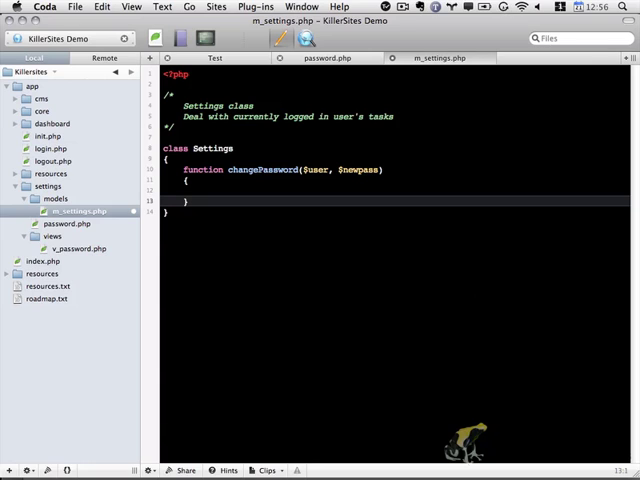
pyautogui.click(183, 201)
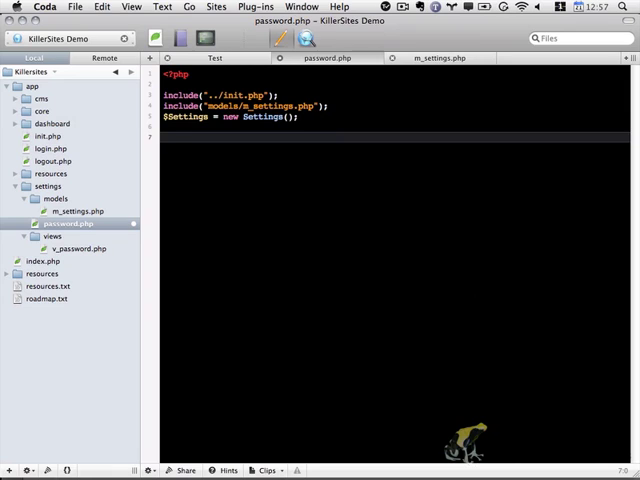
# Step: Add $FP->Auth->checkAuthorization(); to password.php
pyautogui.write('$')
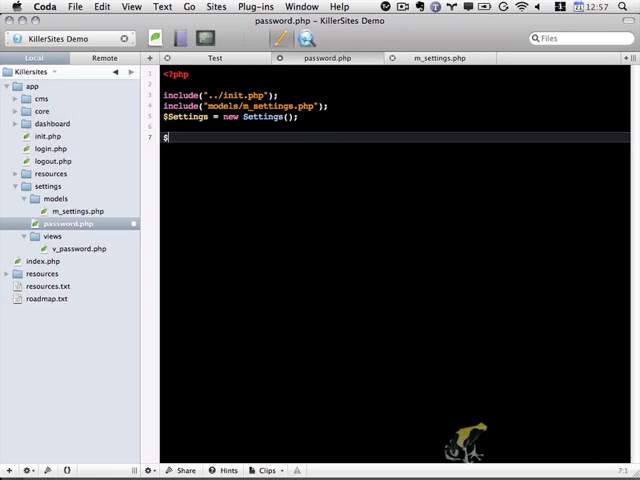
pyautogui.write('FP->')
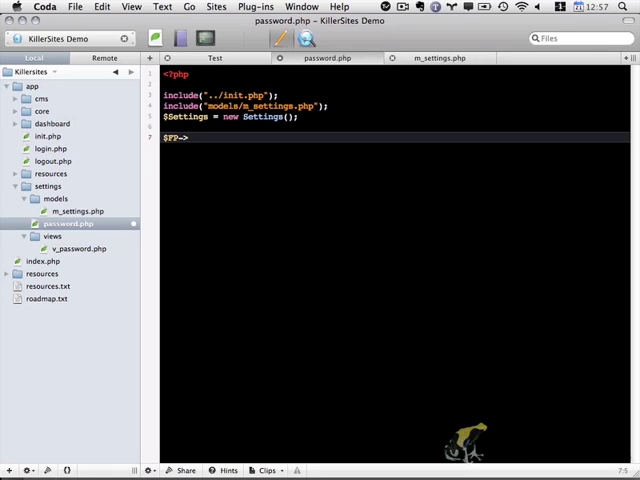
pyautogui.write('Auth->chec')
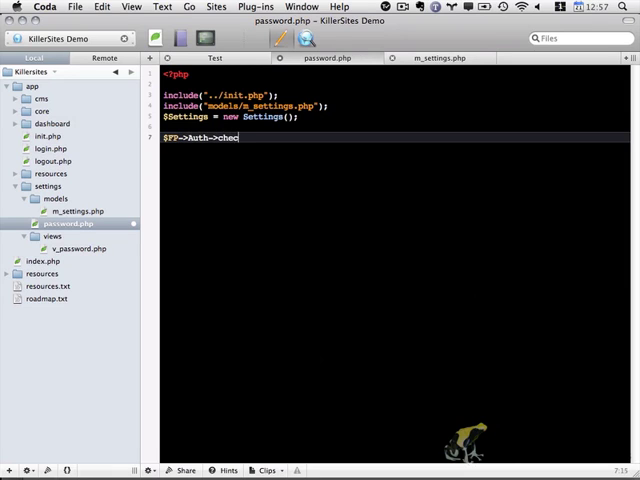
pyautogui.write('Authori')
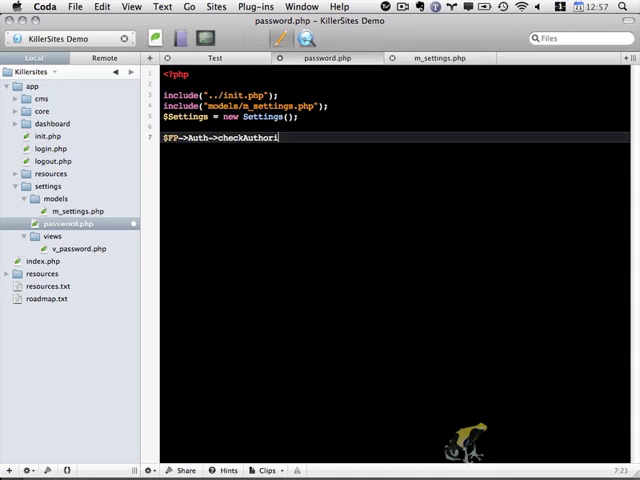
pyautogui.write('zation();')
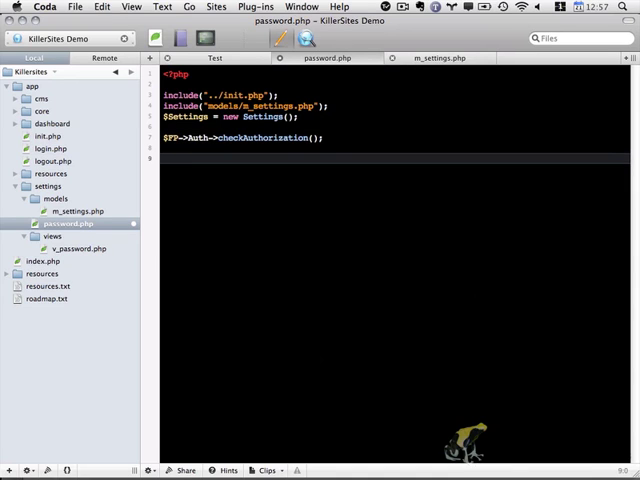
pyautogui.click(167, 158)
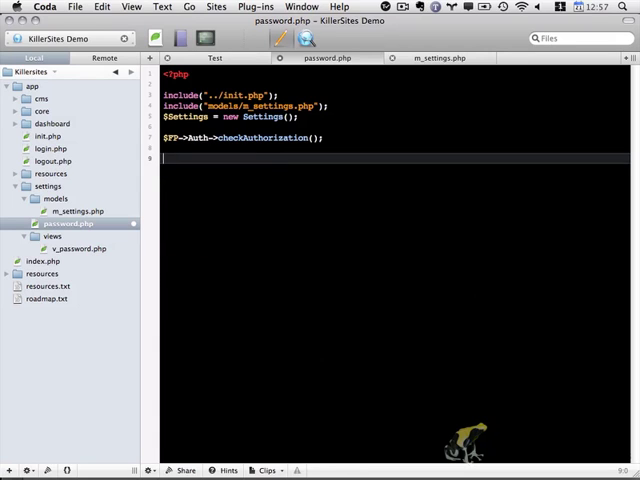
# Step: Add an if(isset($_POST['submit'])) / else block with a 'load view' comment
pyautogui.write('if ()')
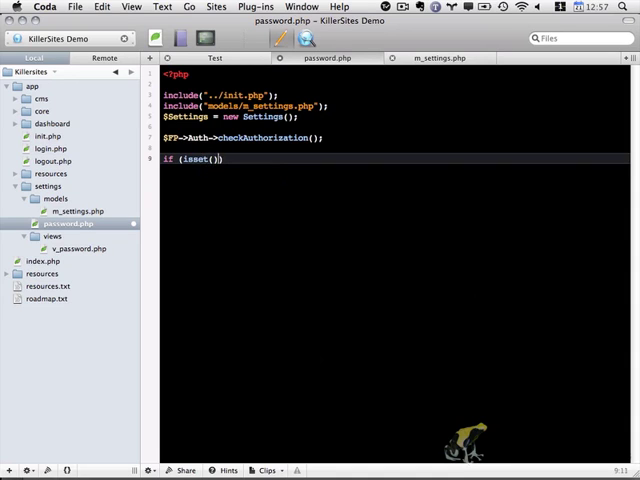
pyautogui.write("$_POST['submit")
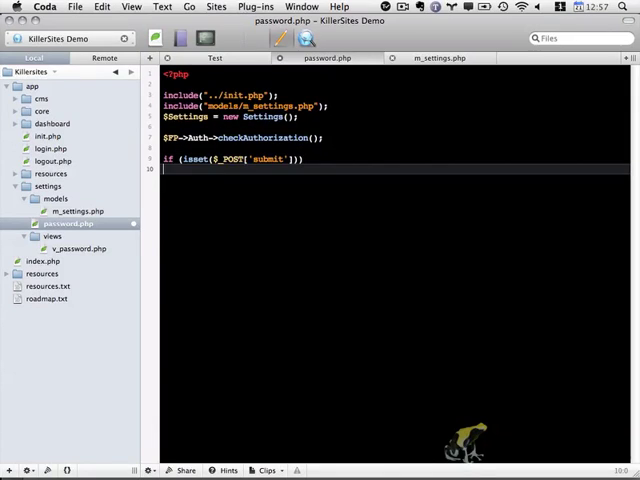
pyautogui.write('{')
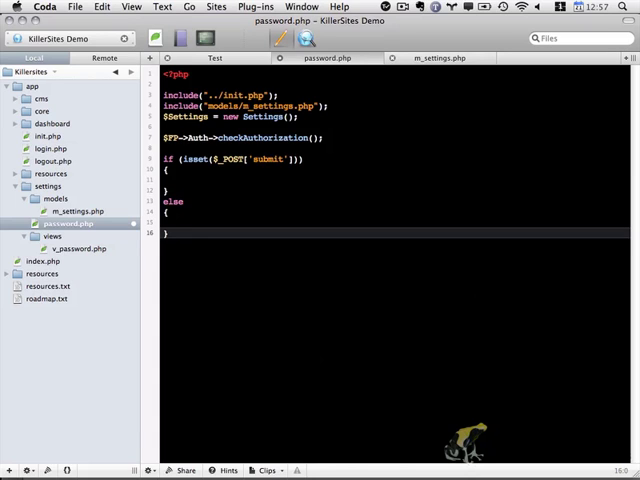
pyautogui.write('/')
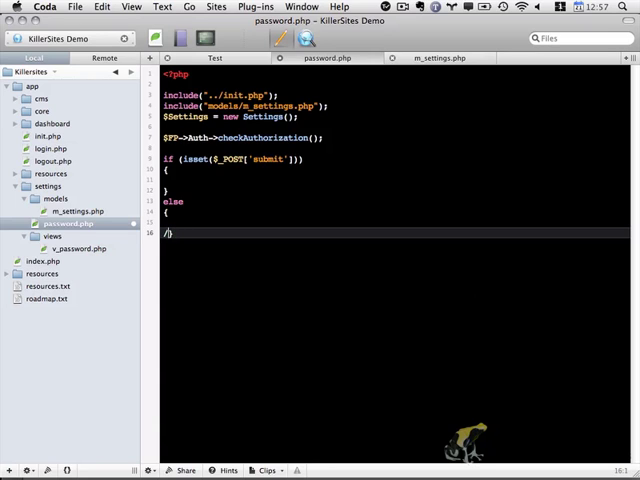
pyautogui.write('//')
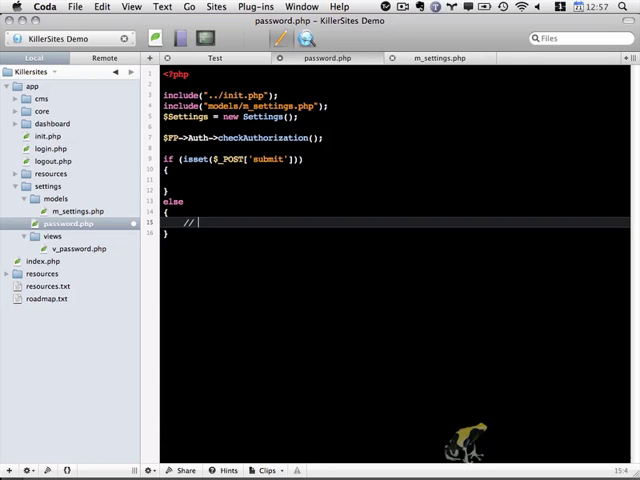
pyautogui.write('load view')
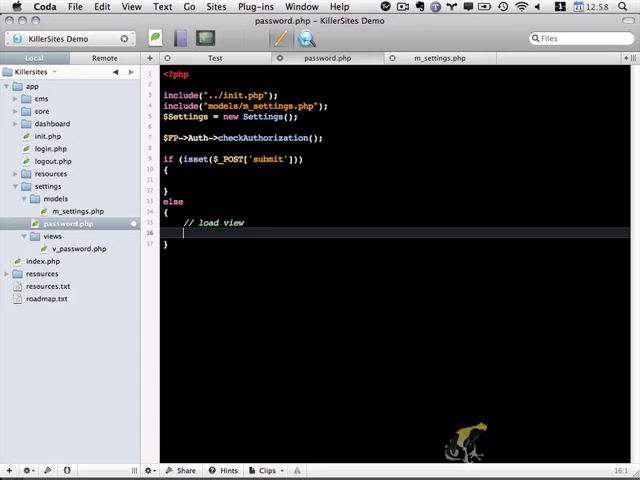
# Step: In the else branch, load APP_PATH . 'settings/views/v_password.php' via $FP->Template->load
pyautogui.write('$')
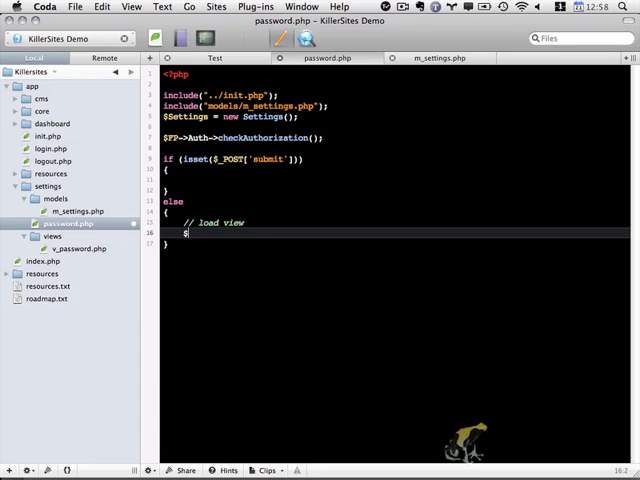
pyautogui.write('$FP->Te')
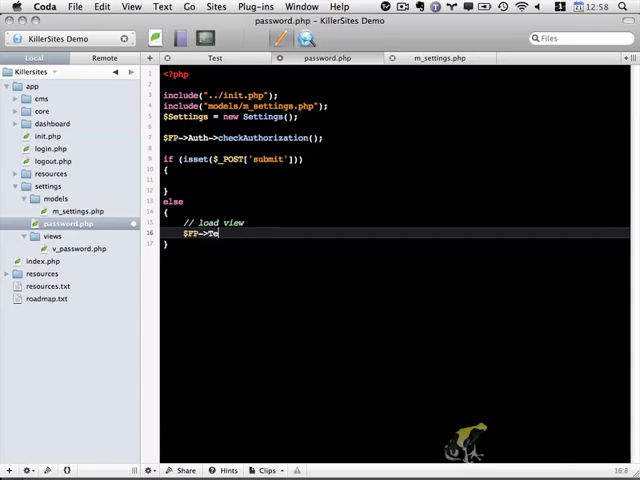
pyautogui.write('emplate->')
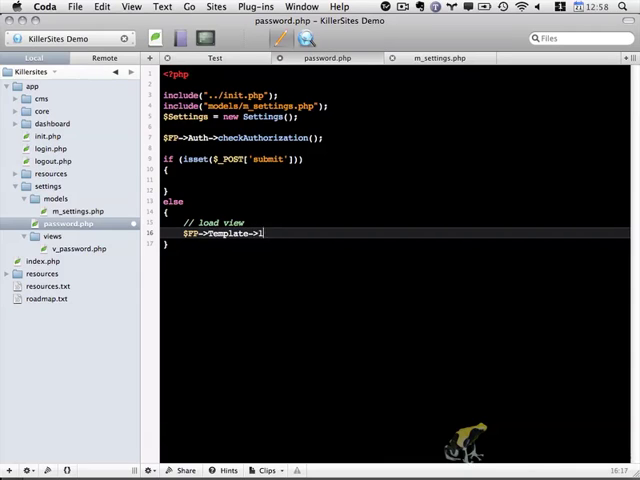
pyautogui.write('load')
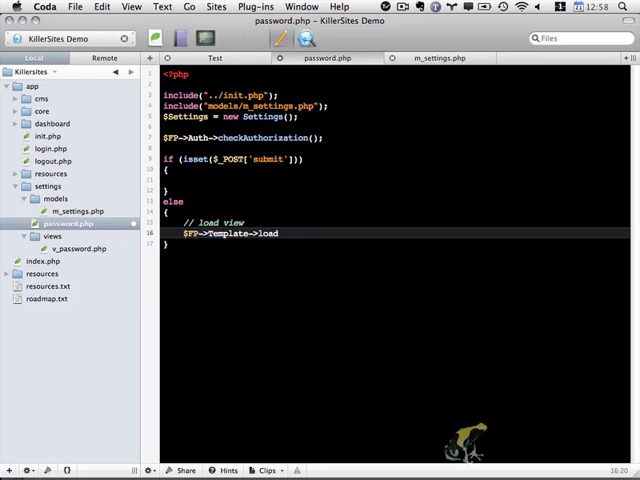
pyautogui.write('(APP_')
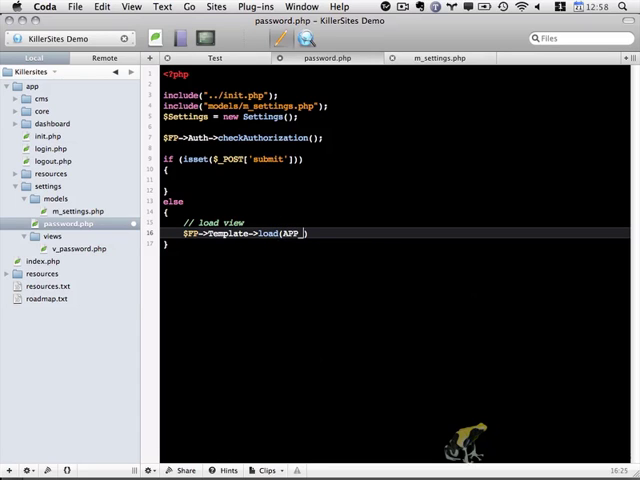
pyautogui.write('PATH .')
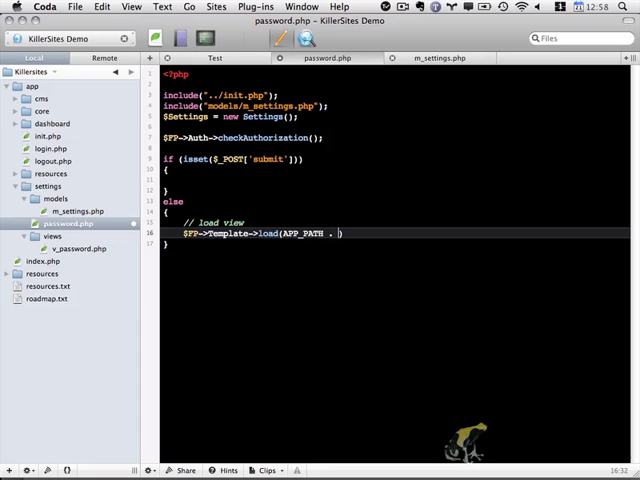
pyautogui.write("''")
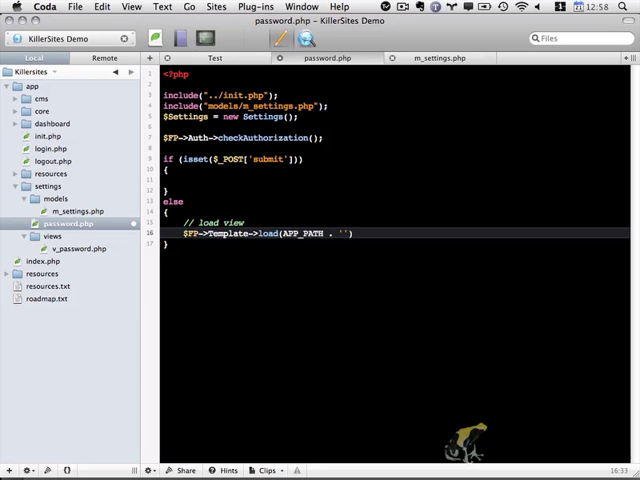
pyautogui.write('s')
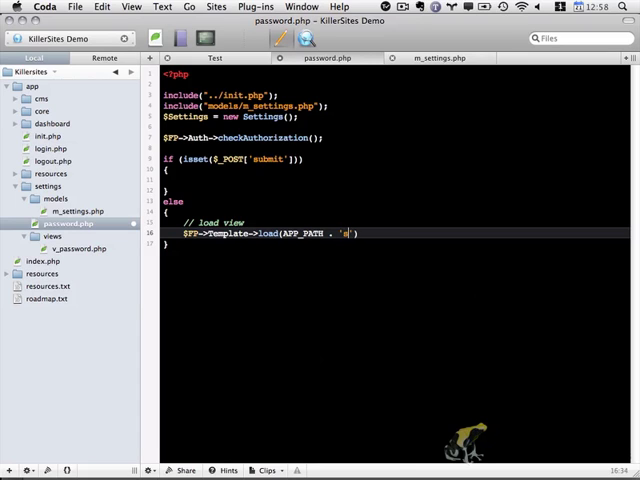
pyautogui.write('ettings/views/v_password.php')
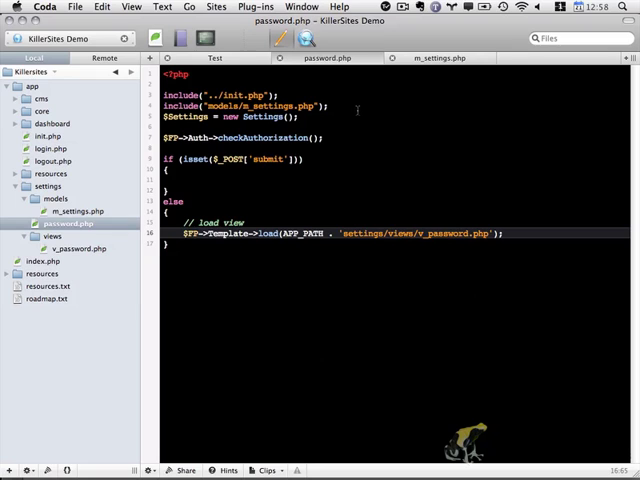
# Step: Open v_password.php and start a PHP block
pyautogui.click(72, 248)
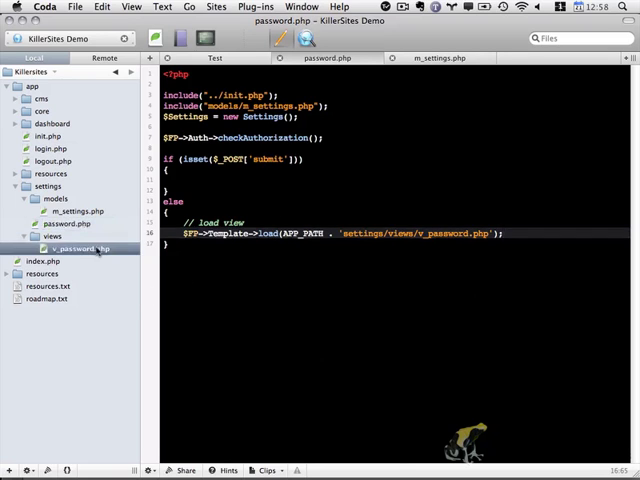
pyautogui.doubleClick(78, 247)
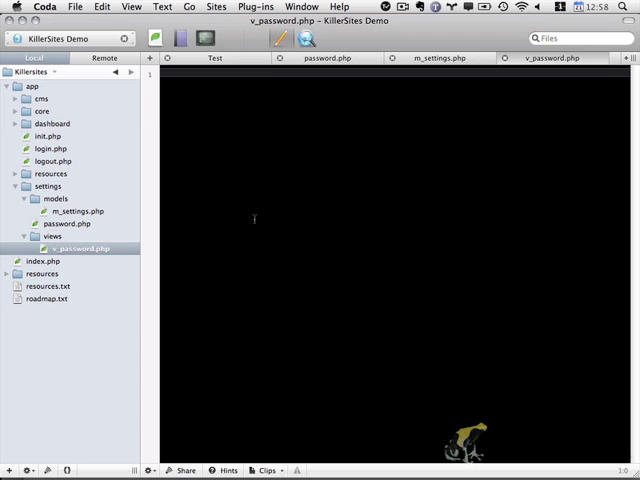
pyautogui.moveTo(80, 230)
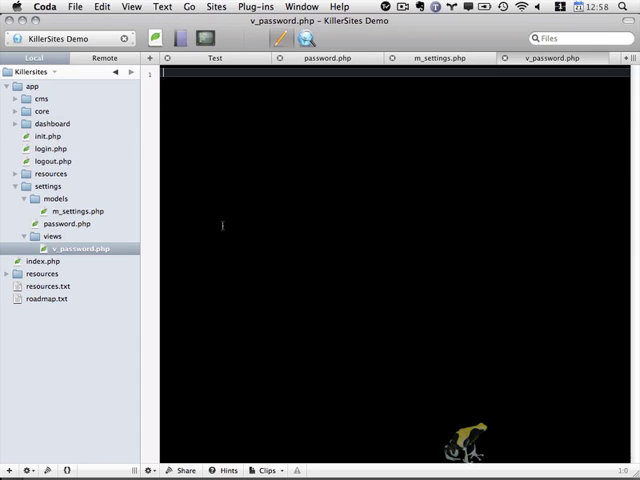
pyautogui.write('<?php')
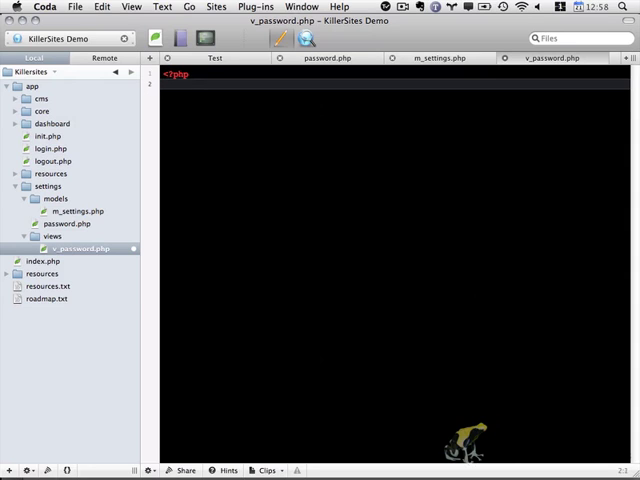
# Step: Load the core/templates/t_page_head.php template with $this->load
pyautogui.write('$this->')
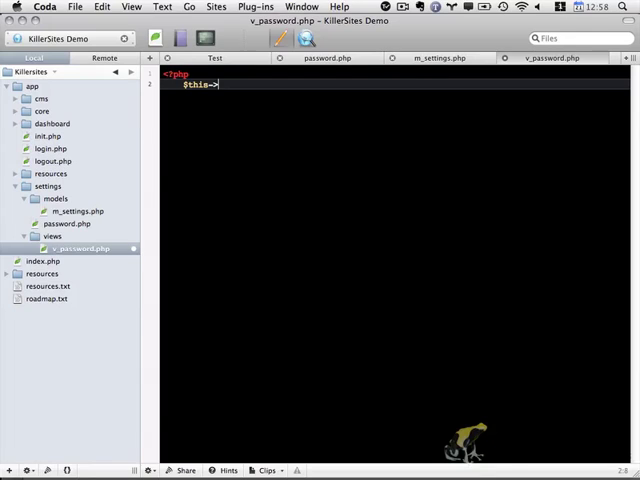
pyautogui.write('load')
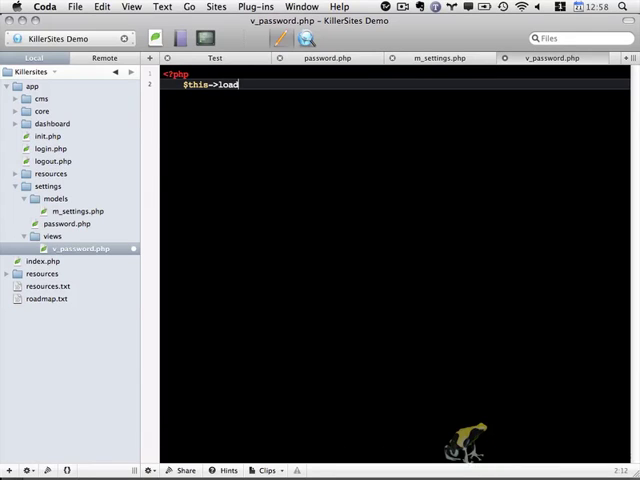
pyautogui.write('(APP)')
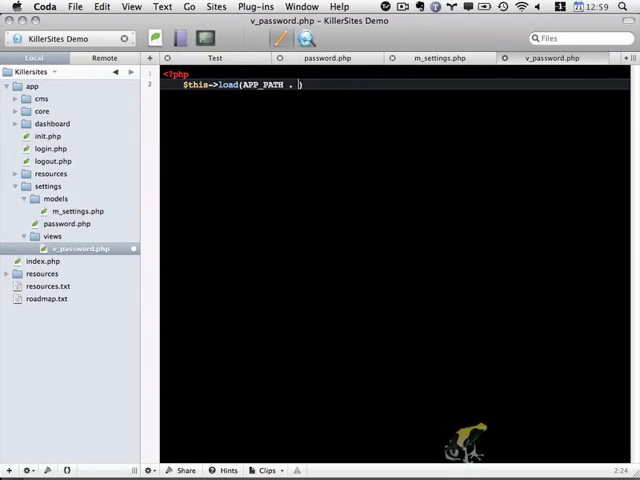
pyautogui.write("'core'")
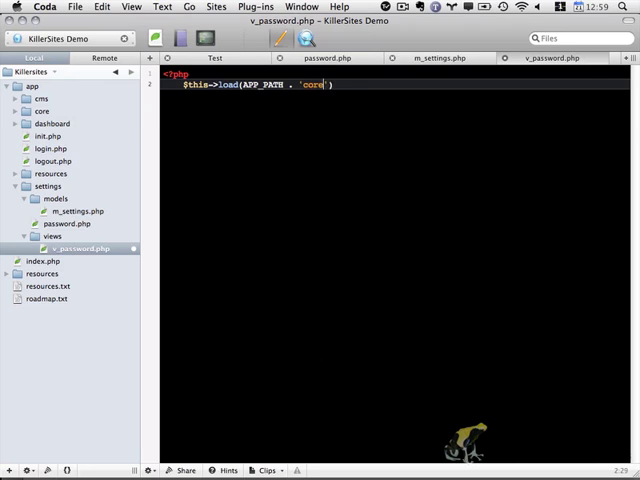
pyautogui.write('/templates/')
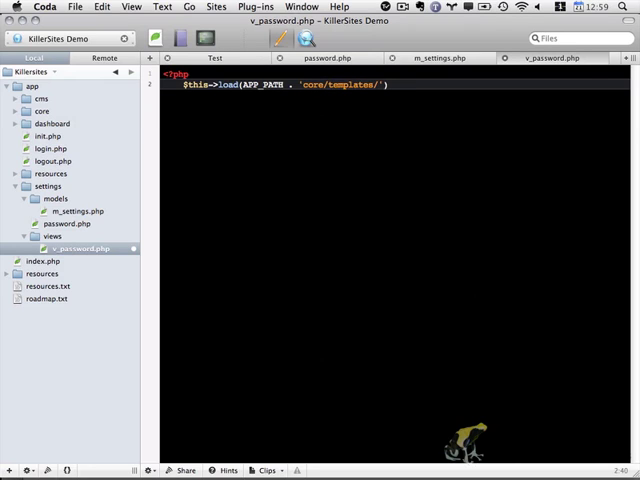
pyautogui.write('t_page')
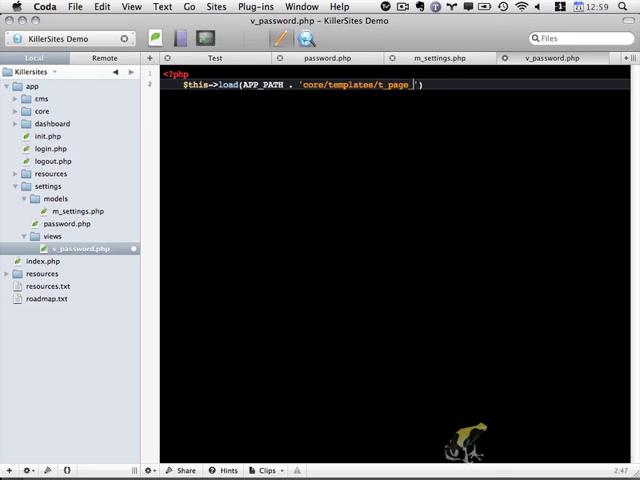
pyautogui.write('_head.php')
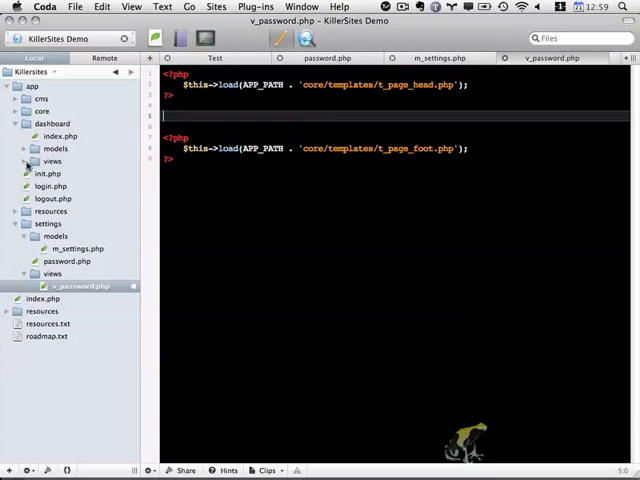
# Step: Expand the dashboard's view files, then go back to v_password.php
pyautogui.click(80, 173)
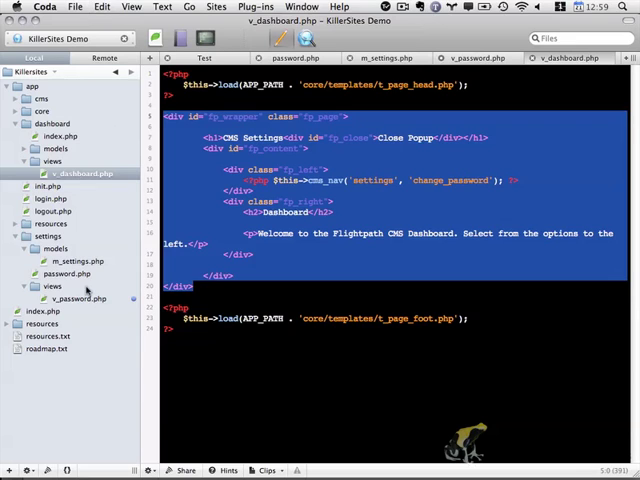
pyautogui.click(77, 297)
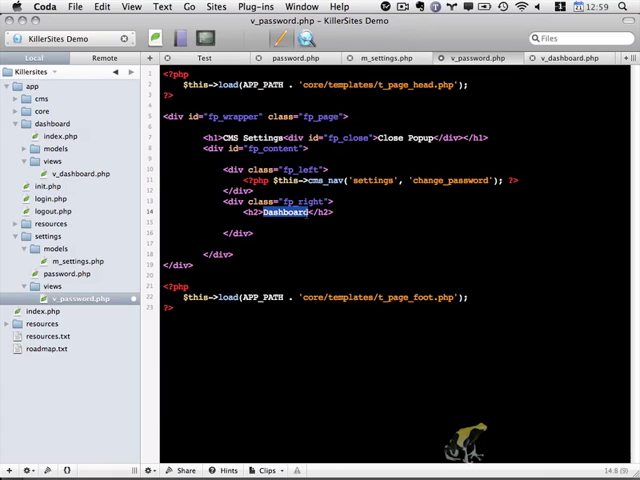
# Step: Retitle the heading 'Change Password' and add a post form with id edit, class widelabel, and a div
pyautogui.write('Change Passw')
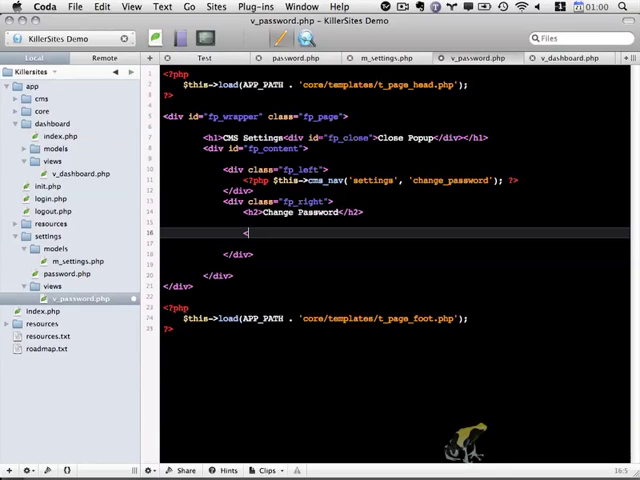
pyautogui.write('<')
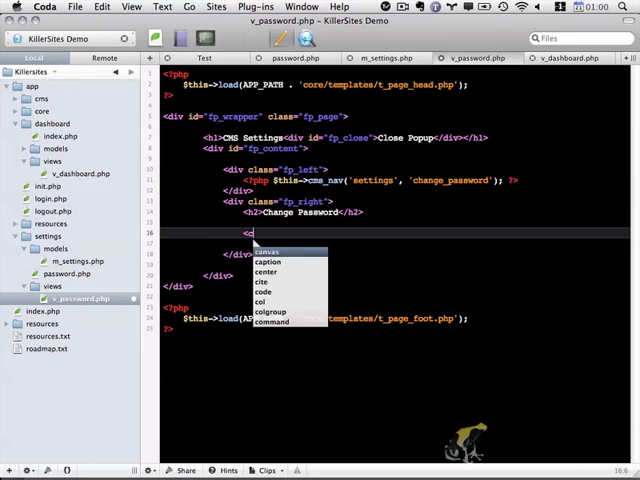
pyautogui.write('form')
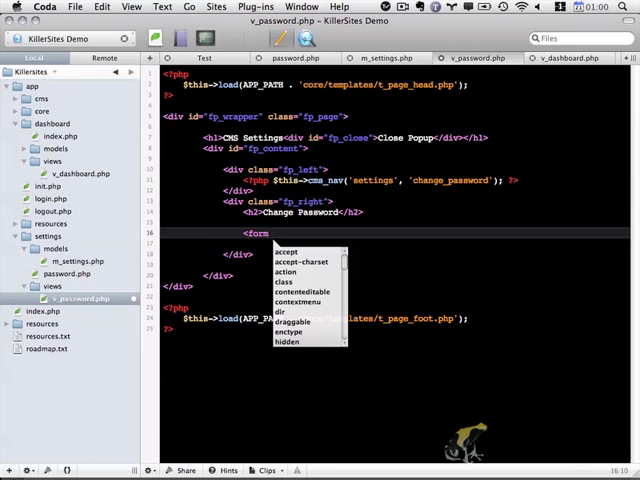
pyautogui.write('ac')
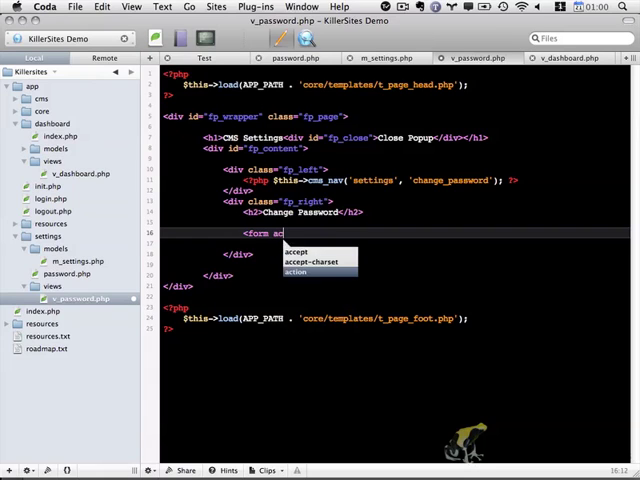
pyautogui.write('action="" method="')
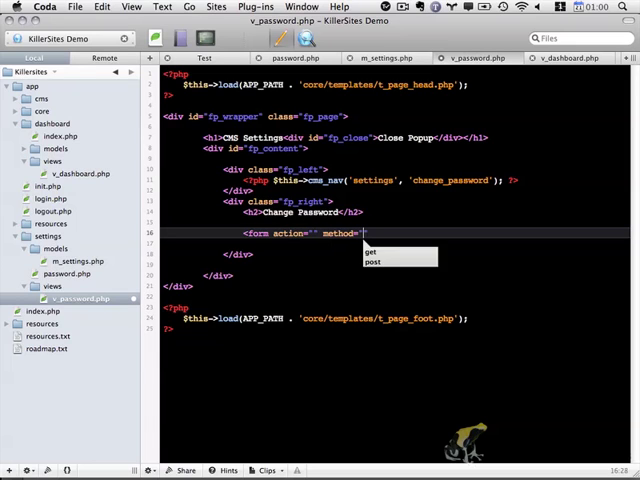
pyautogui.click(375, 260)
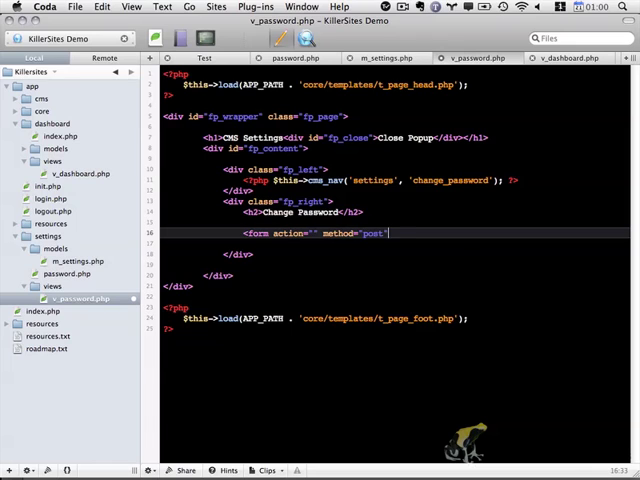
pyautogui.write('id=')
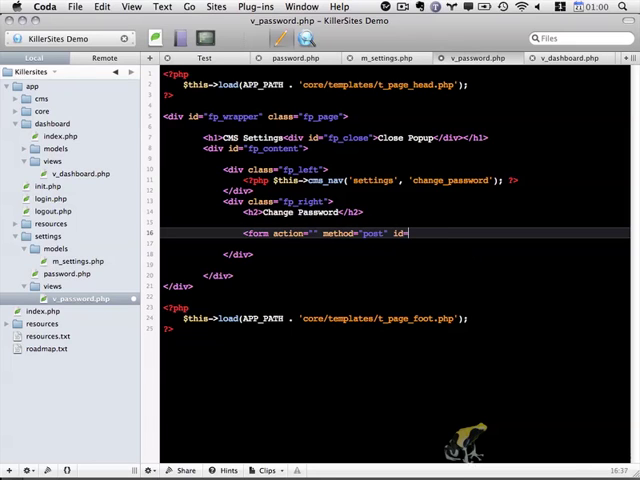
pyautogui.write('"')
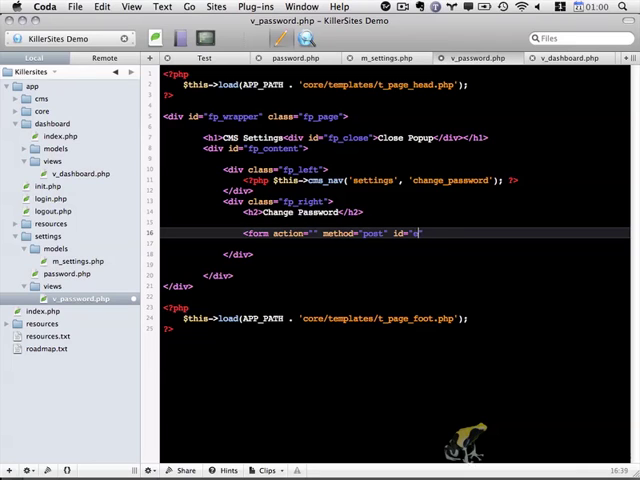
pyautogui.write('edit" class="widelabel">')
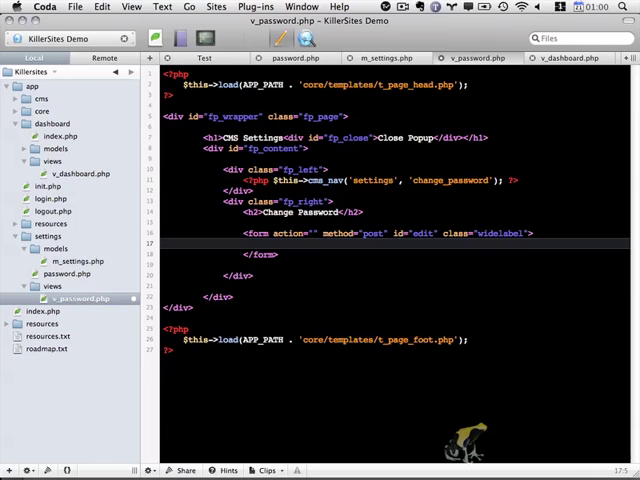
pyautogui.write('<div>')
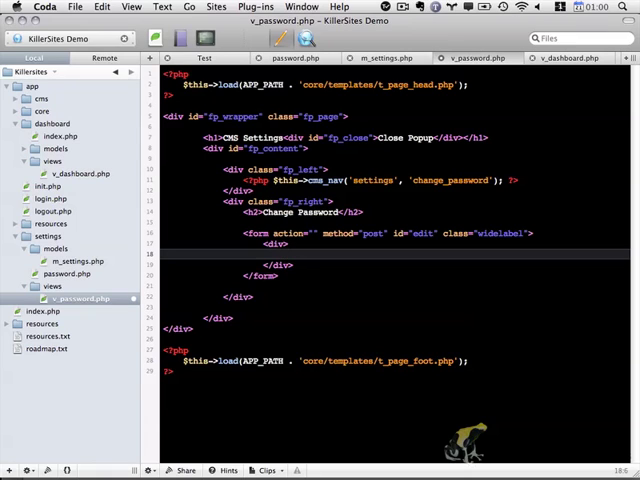
# Step: Inside the div, open a PHP block that sets $alerts = $this->getAlerts();
pyautogui.write('<?')
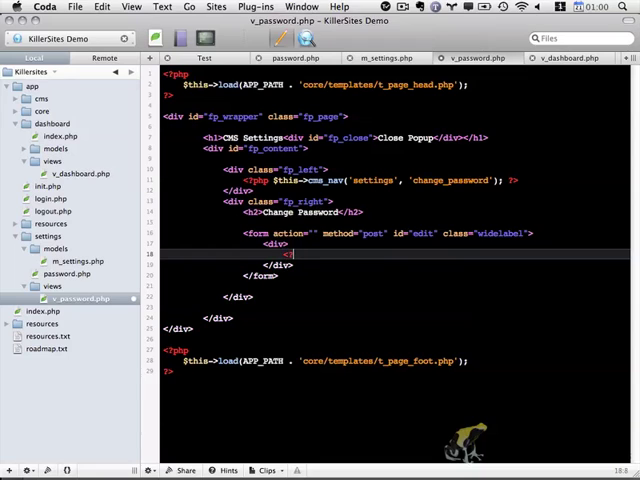
pyautogui.write('php')
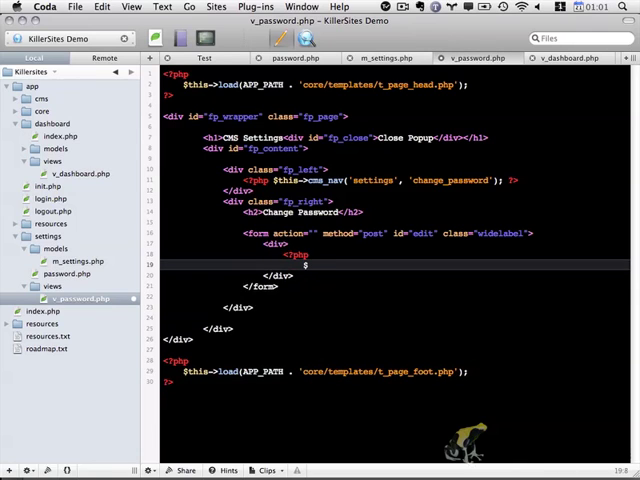
pyautogui.write('$alerts')
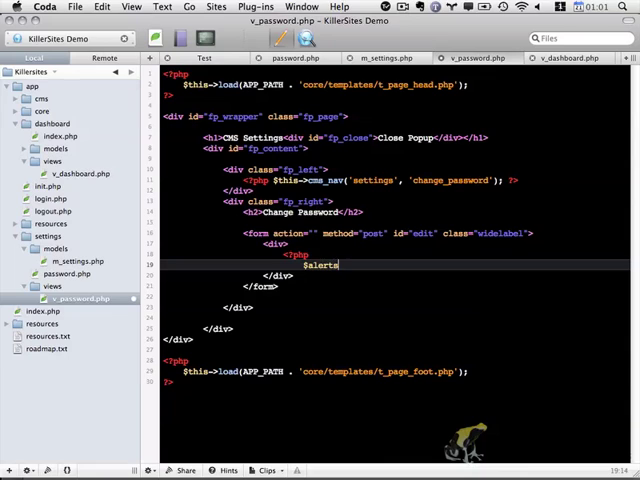
pyautogui.write('=')
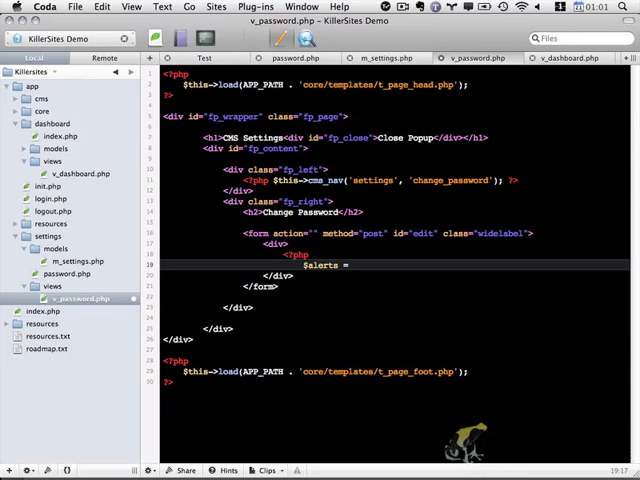
pyautogui.write('$this->get')
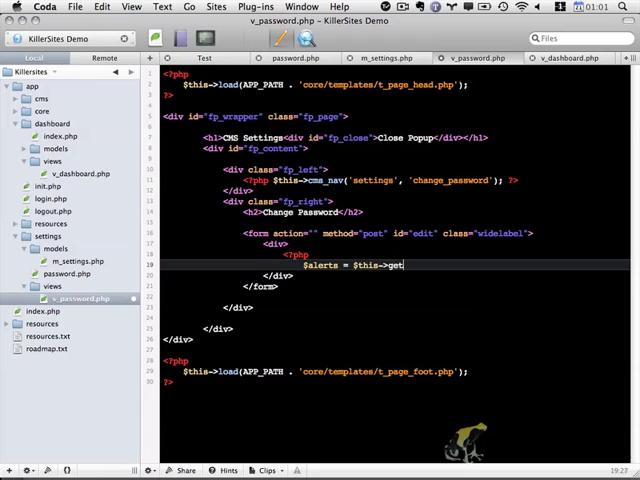
pyautogui.write('Alerts();')
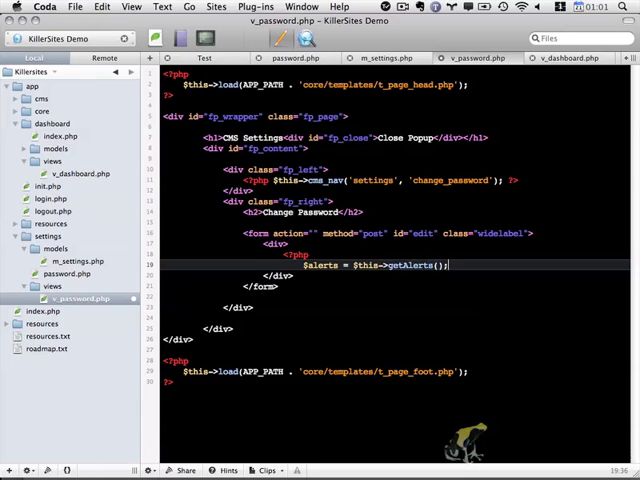
# Step: When $alerts != '', echo the alerts wrapped in <ul class="alerts">
pyautogui.write('if ()')
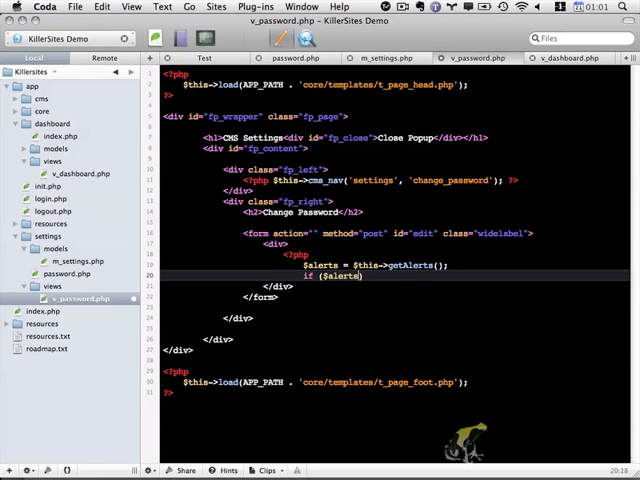
pyautogui.write("!= '')")
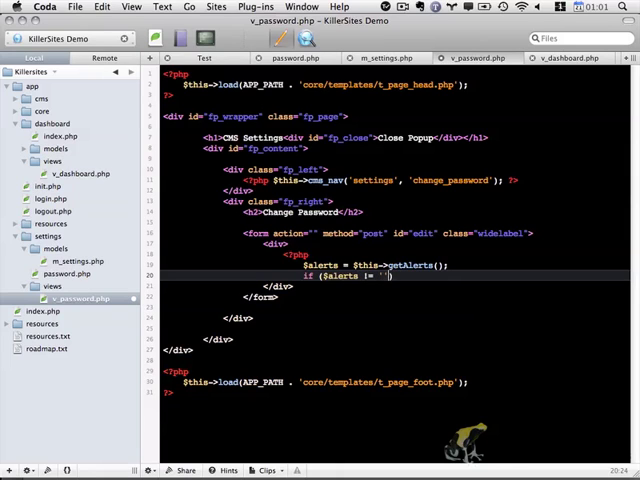
pyautogui.write("{ echo ''")
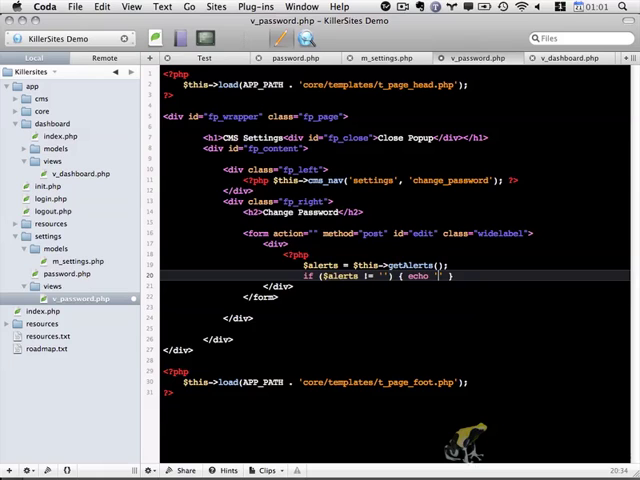
pyautogui.write('<ul class="')
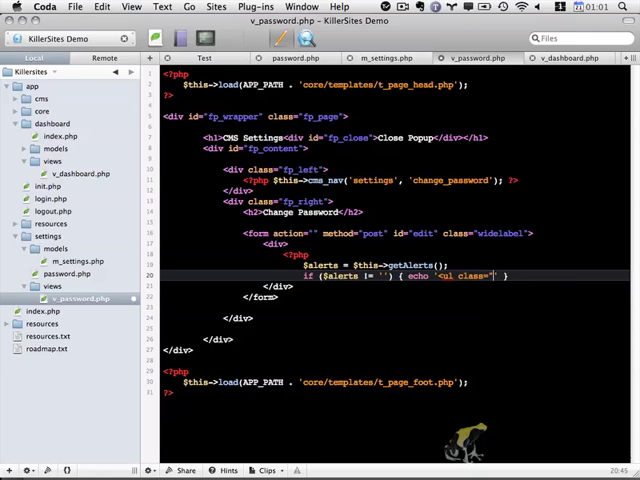
pyautogui.write('aler')
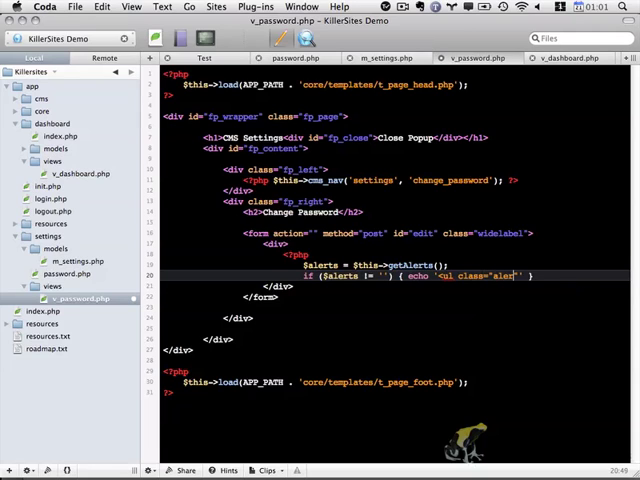
pyautogui.write('s"')
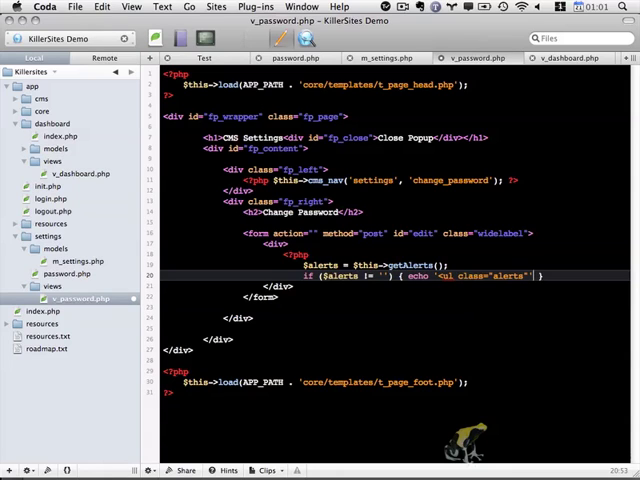
pyautogui.write('. $')
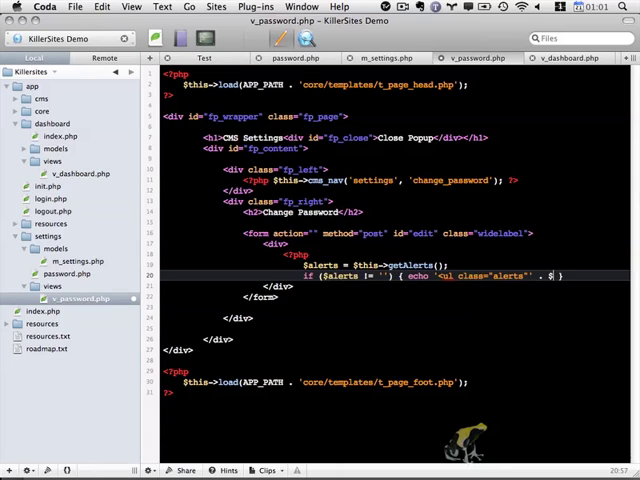
pyautogui.write('alerts')
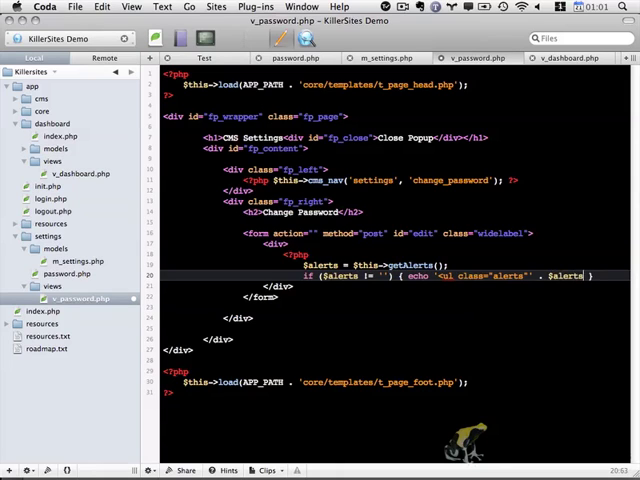
pyautogui.write(". ''")
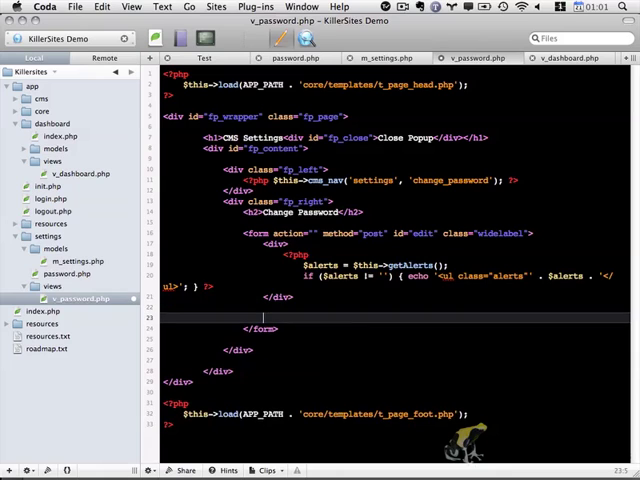
# Step: Add a row div with an 'Old Password' label for oldpass and a required asterisk span
pyautogui.write('<div cl')
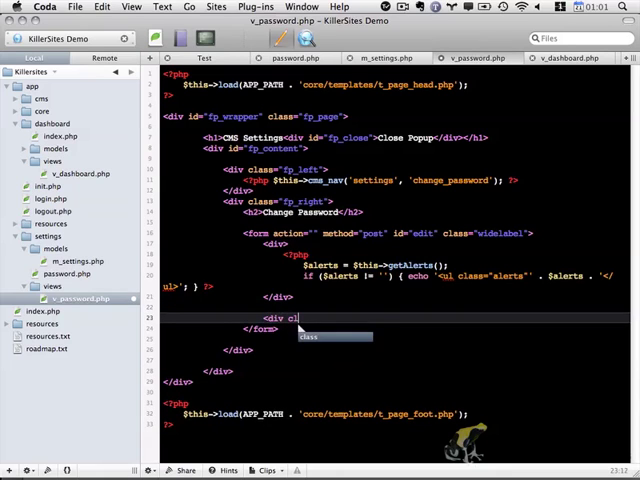
pyautogui.write('class=""')
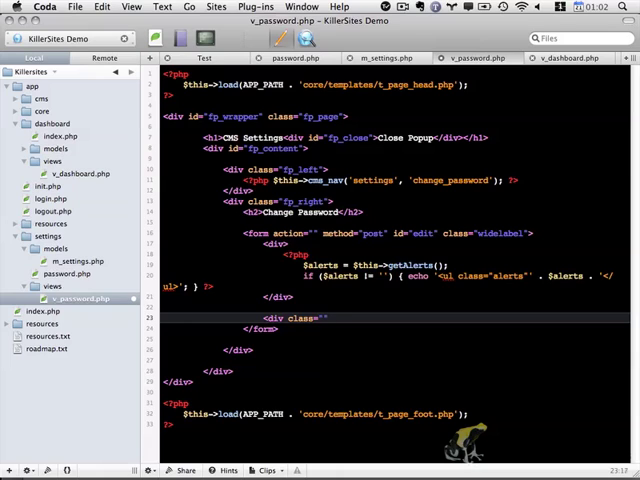
pyautogui.write('row')
pyautogui.write('<label for=')
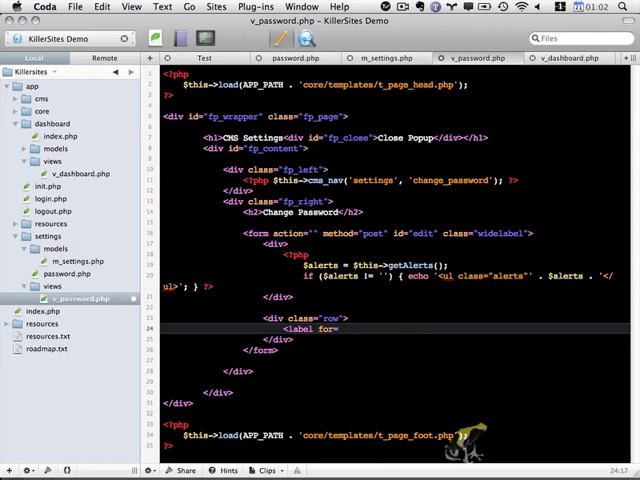
pyautogui.write('o')
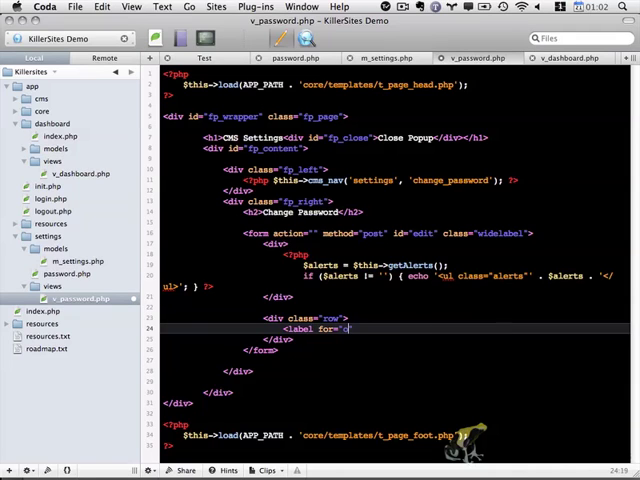
pyautogui.write('ldpass')
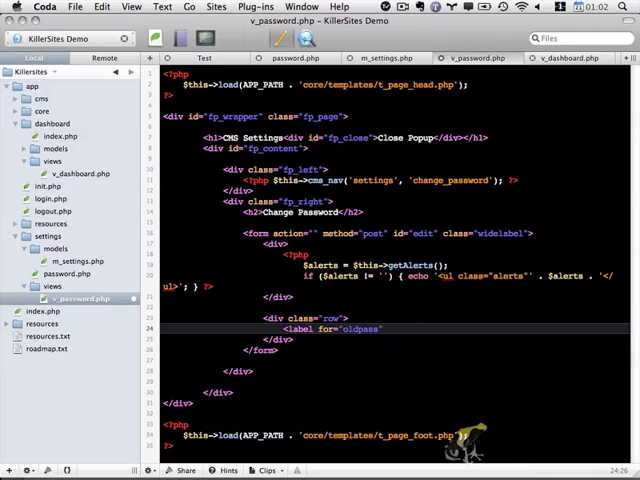
pyautogui.write('Old Password</label>')
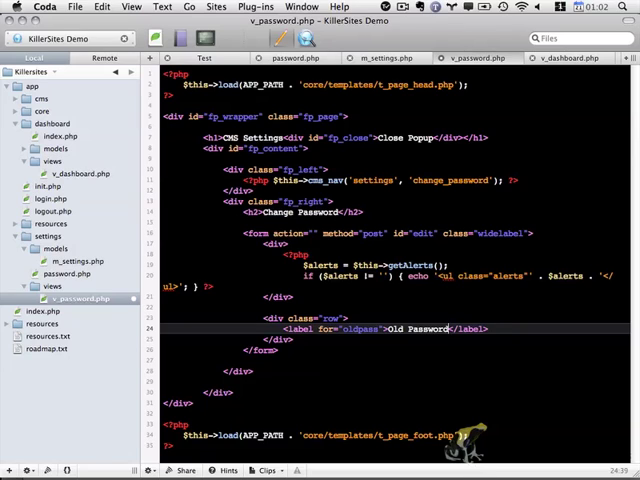
pyautogui.write('<span class=""')
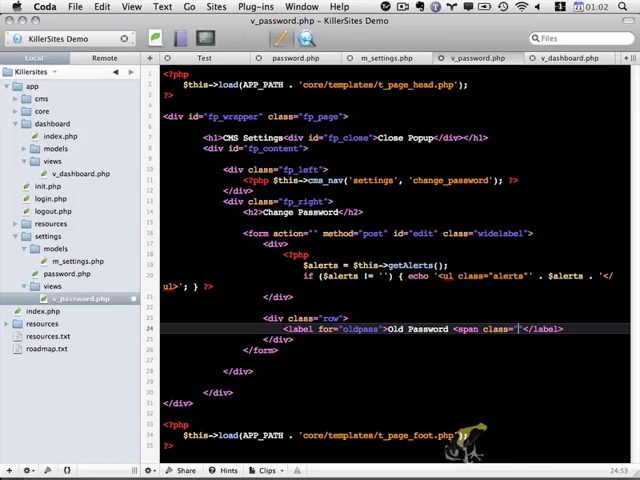
pyautogui.write('required')
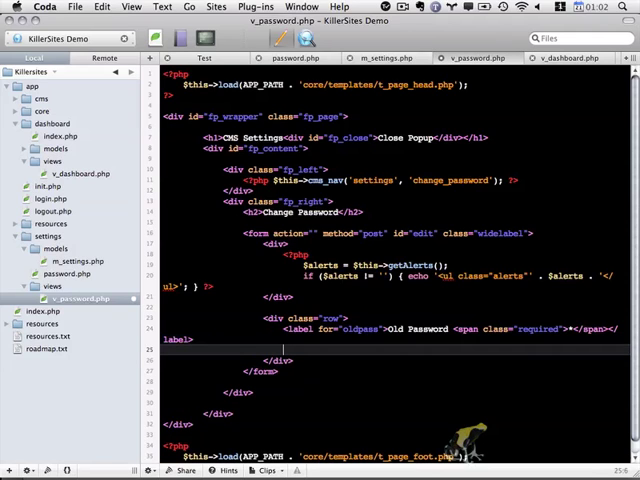
# Step: Add an oldpass password input whose value echoes $this->getData('oldpass')
pyautogui.write('<input type=""')
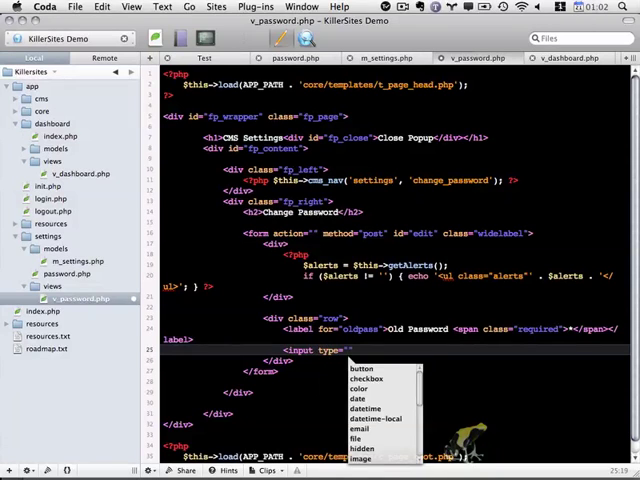
pyautogui.write('password')
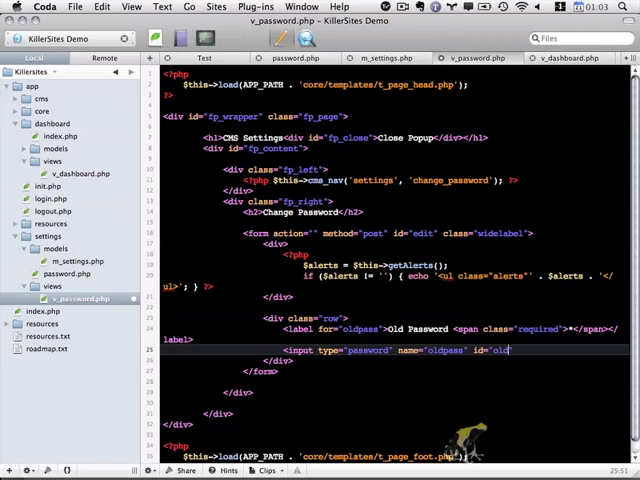
pyautogui.write('pass" a')
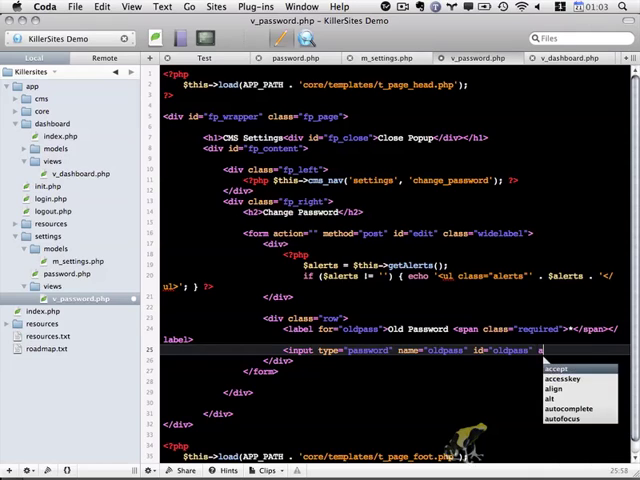
pyautogui.write('value=""')
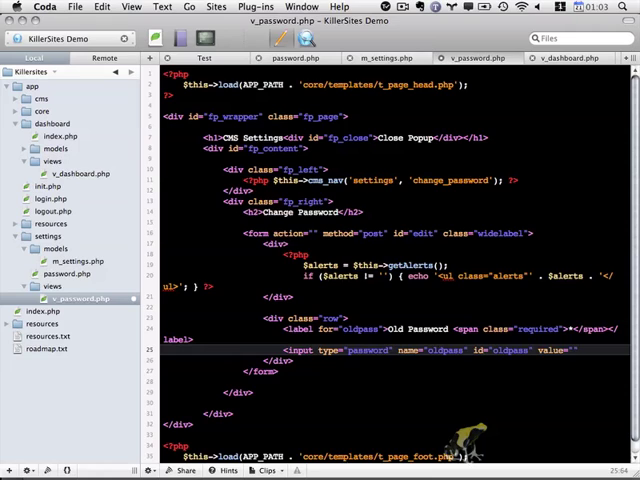
pyautogui.write('<?php echo $this->getD')
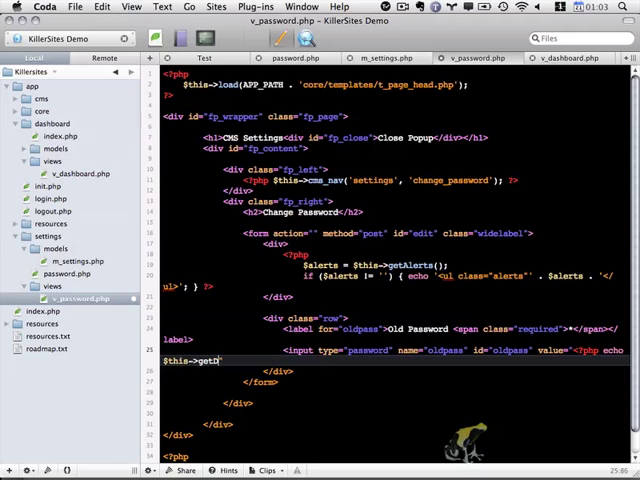
pyautogui.write('ata()')
pyautogui.write('<')
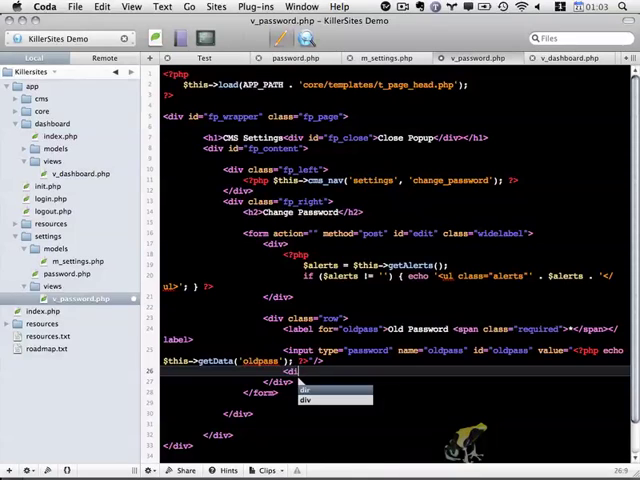
# Step: Add a div with class error echoing $this->getData('error_oldpass') below the oldpass input
pyautogui.write('div class="')
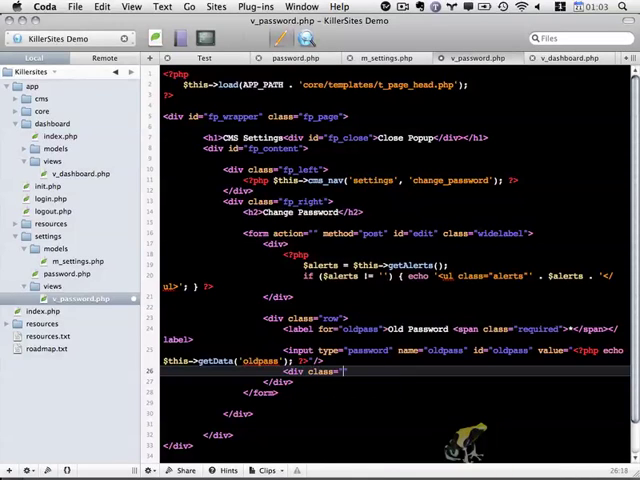
pyautogui.write('error"><?php ?></div>')
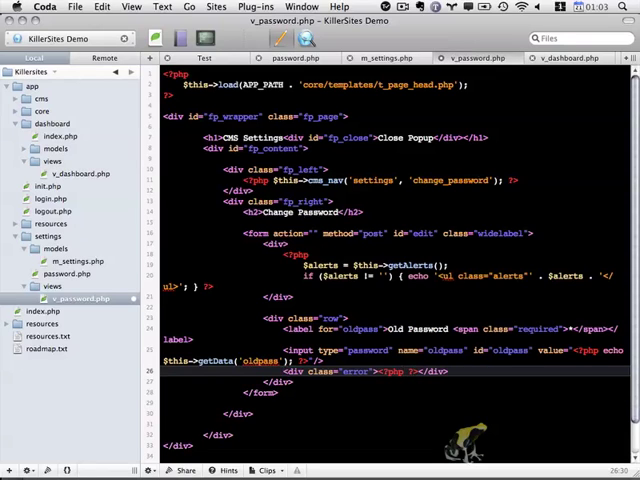
pyautogui.write('echo $this->getData()')
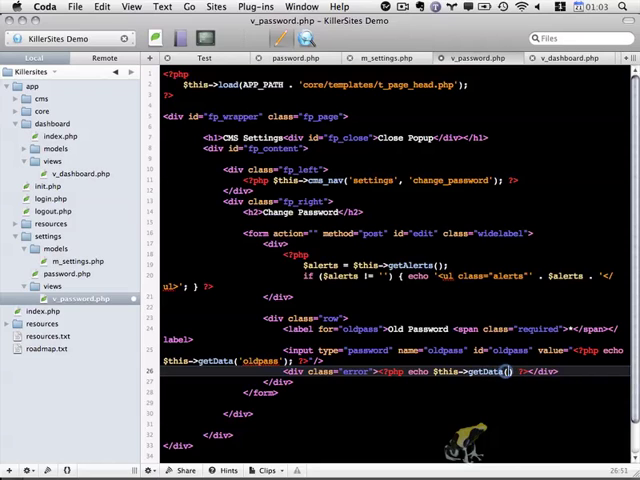
pyautogui.write("error_oldpass'")
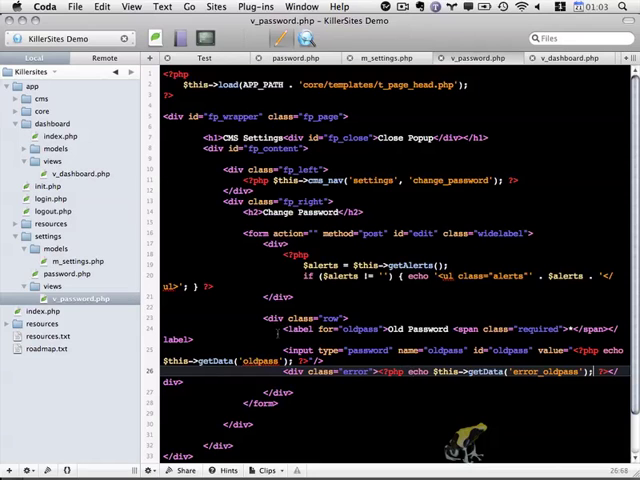
pyautogui.moveTo(262, 320); pyautogui.dragTo(620, 375)
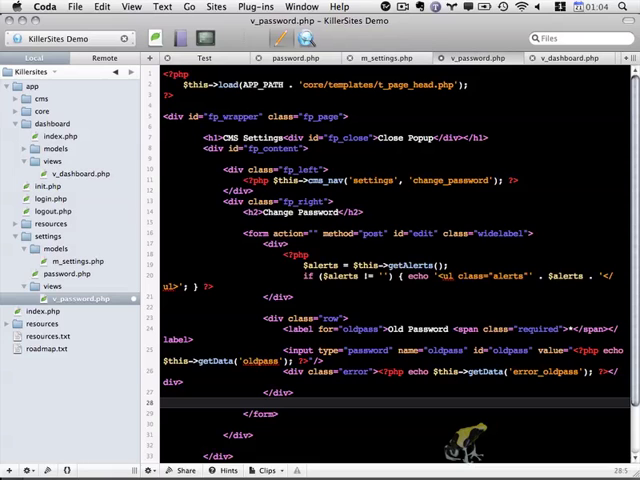
# Step: Change the second row's label to New Password and its oldpass references to newpass
pyautogui.scroll(-3)
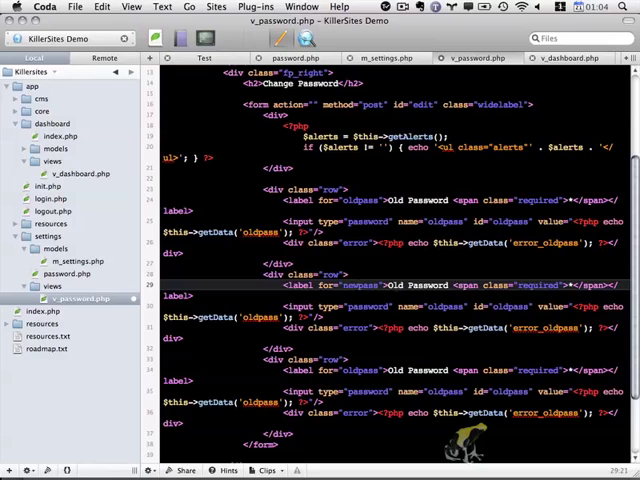
pyautogui.doubleClick(394, 285)
pyautogui.write('New')
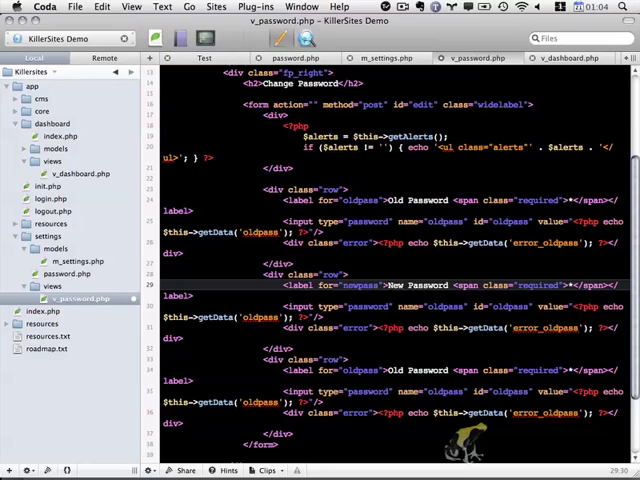
pyautogui.doubleClick(443, 306)
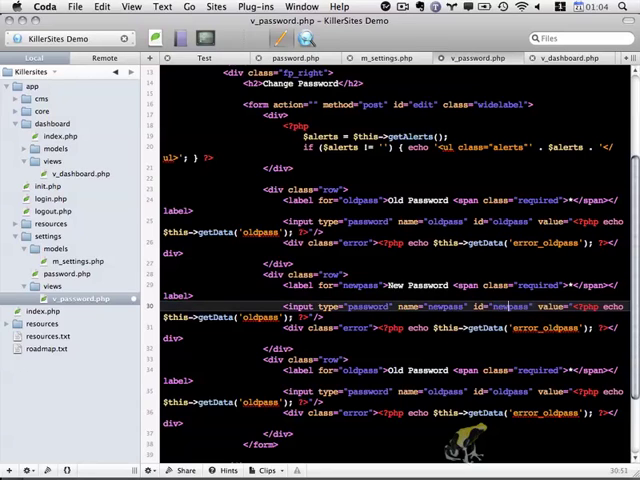
pyautogui.doubleClick(258, 317)
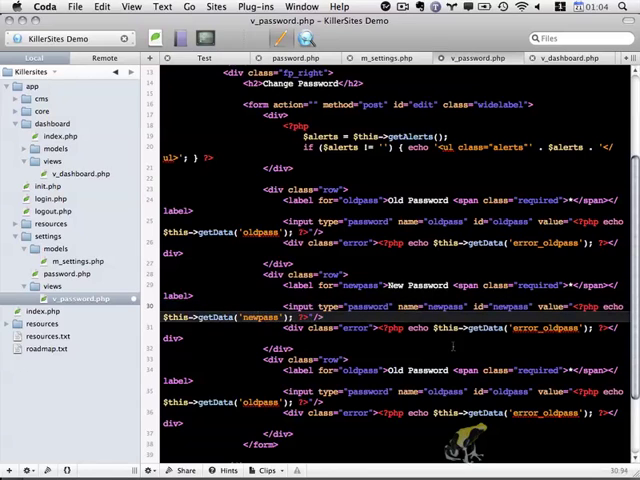
pyautogui.doubleClick(563, 328)
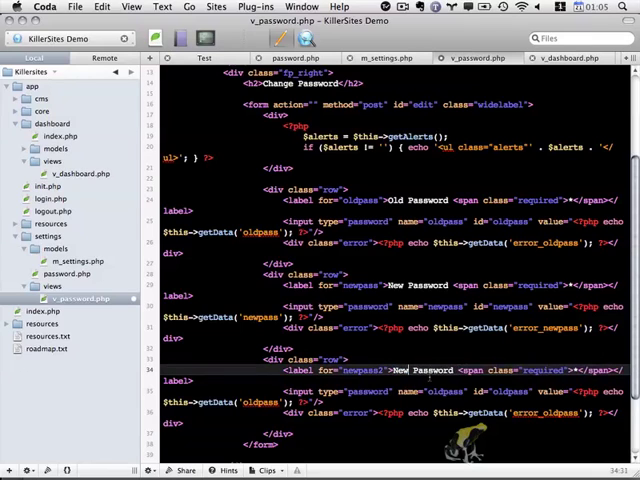
# Step: Replace oldpass with newpass2 in the third row's input name and id
pyautogui.write('(ag)')
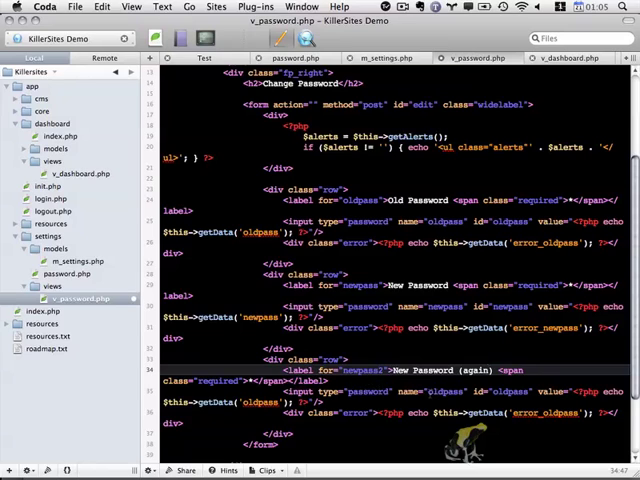
pyautogui.doubleClick(438, 391)
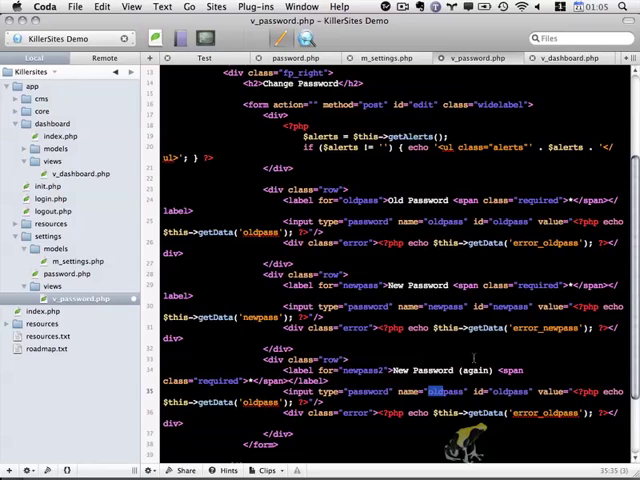
pyautogui.write('newpass')
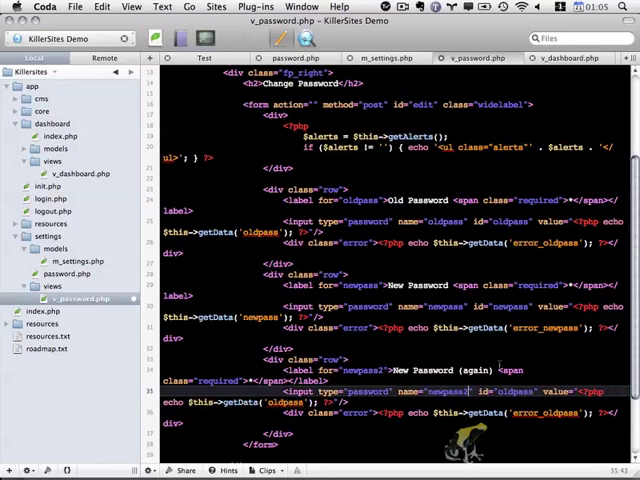
pyautogui.doubleClick(510, 391)
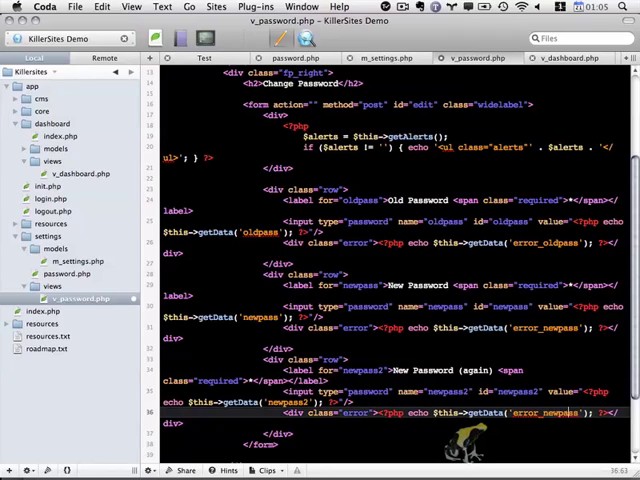
pyautogui.scroll(-3)
pyautogui.write('<div class="')
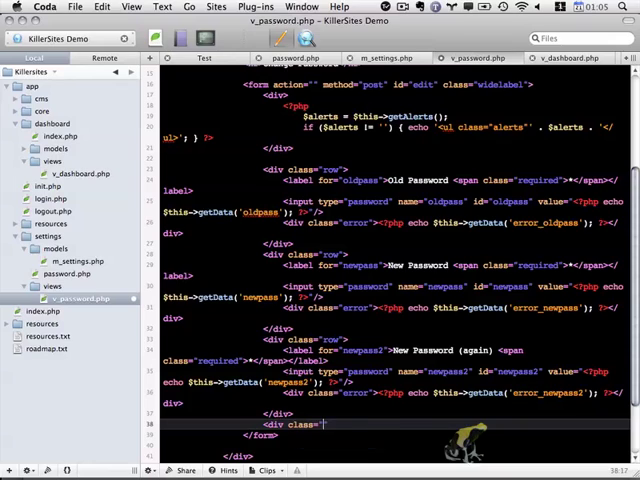
# Step: Add a 'row submitrow' div holding a submit input with class submit and value Submit
pyautogui.write('row')
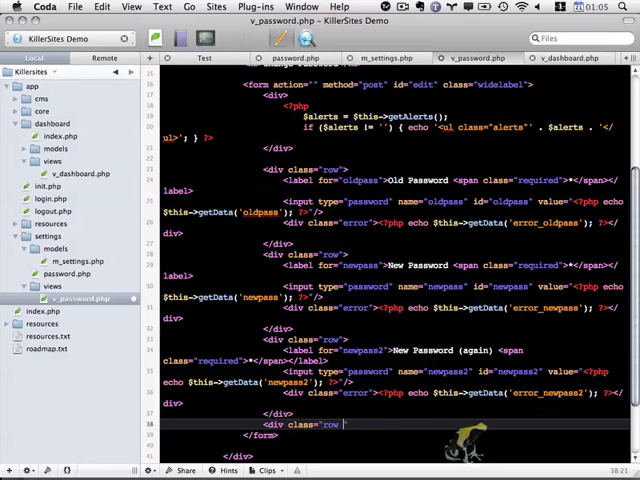
pyautogui.write('submitrow"')
pyautogui.write('<input type="submit" name="submit')
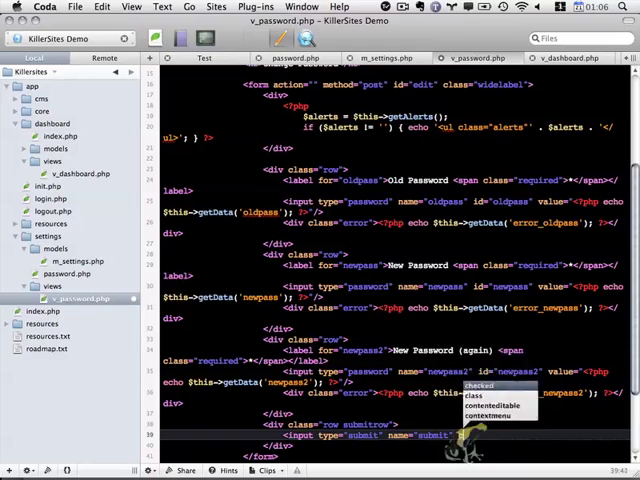
pyautogui.write('class="submit"')
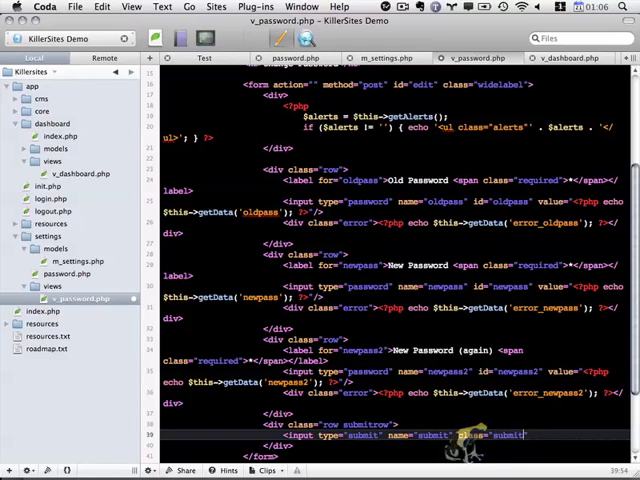
pyautogui.write('vla')
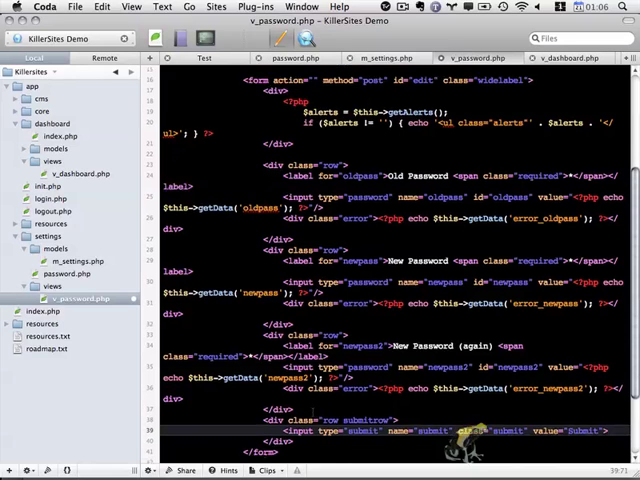
pyautogui.scroll(-3)
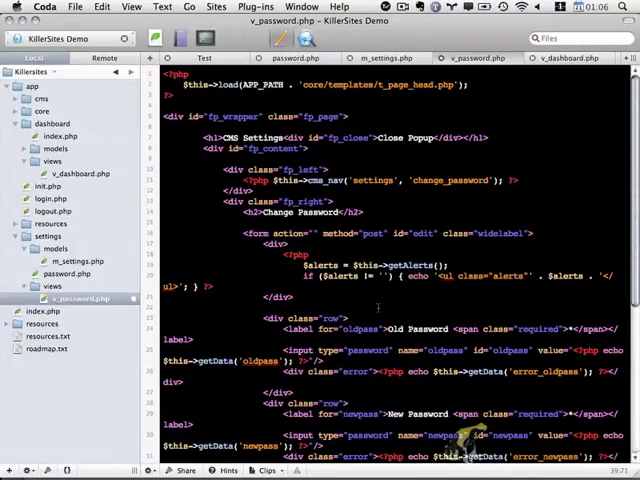
# Step: Open the password.php controller from the Sites sidebar
pyautogui.scroll(-3)
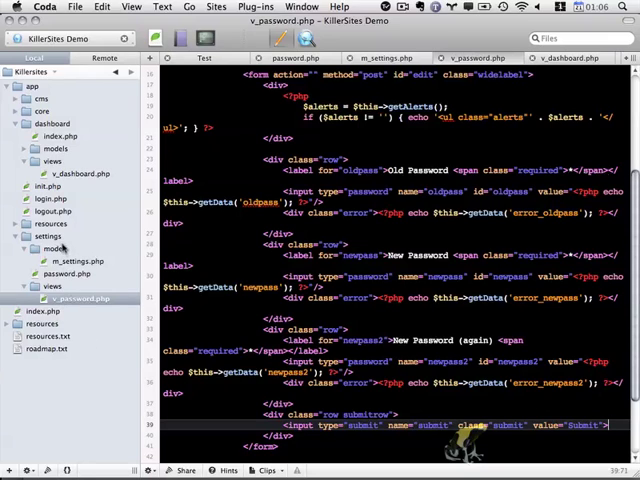
pyautogui.click(66, 273)
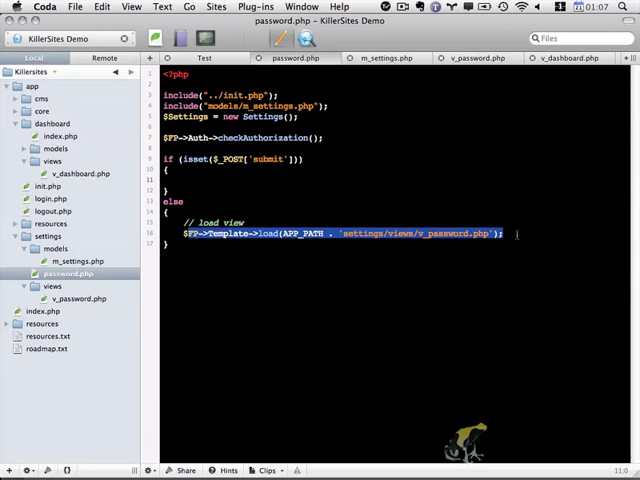
pyautogui.click(78, 298)
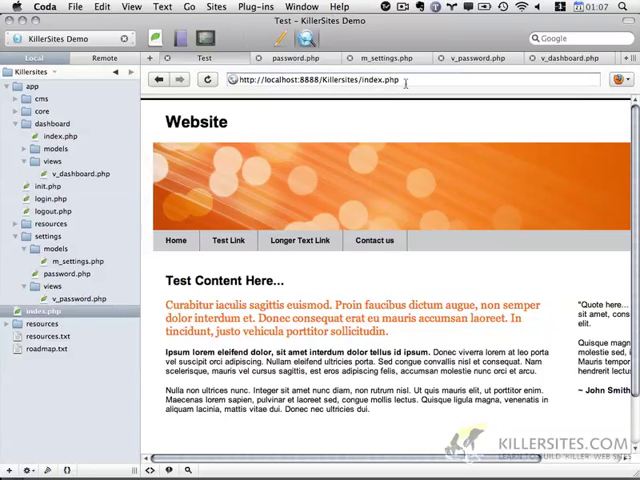
# Step: Log in as admin in the preview and open the Change Password popup
pyautogui.scroll(-3)
pyautogui.write('?login')
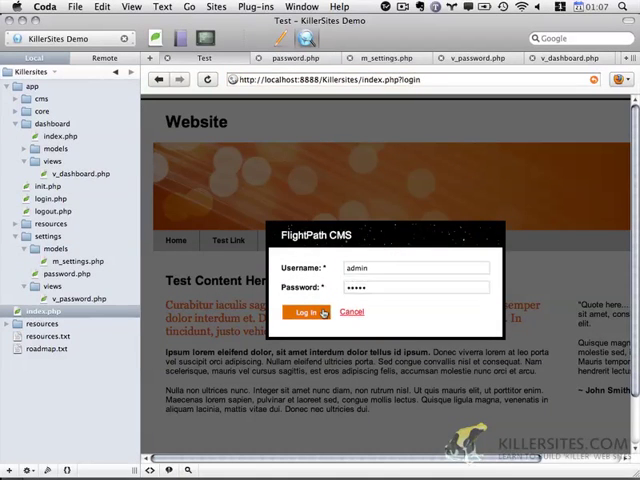
pyautogui.click(308, 312)
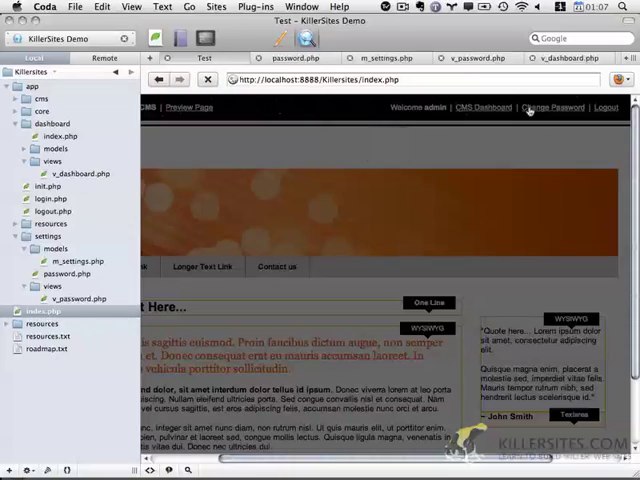
pyautogui.click(552, 107)
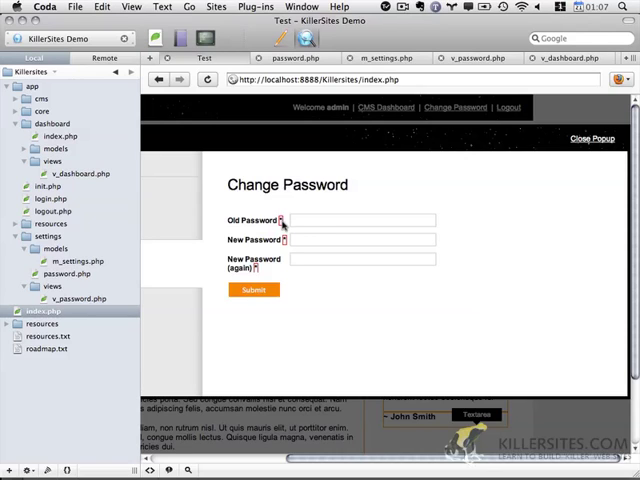
pyautogui.click(363, 258)
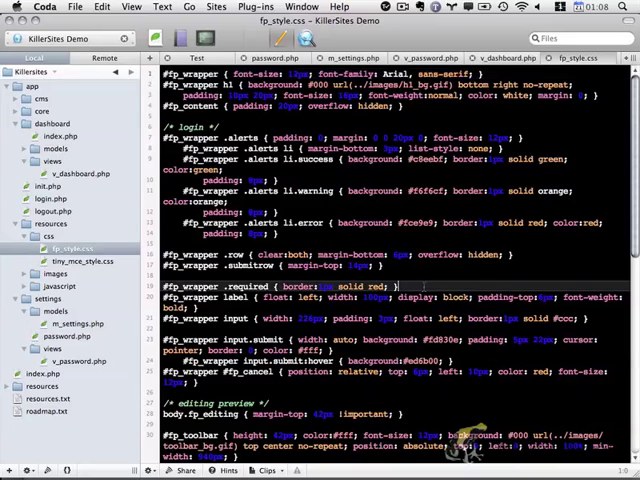
# Step: Select the #fp_wrapper .required border rule in fp_style.css
pyautogui.tripleClick(275, 288)
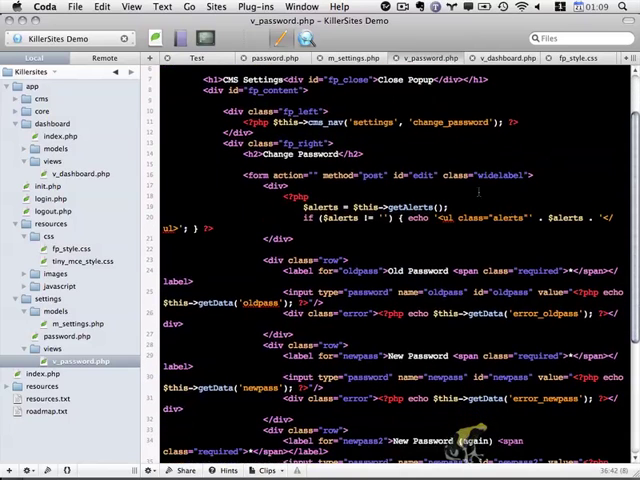
# Step: Select the widelabel class on the v_password.php form tag
pyautogui.doubleClick(490, 175)
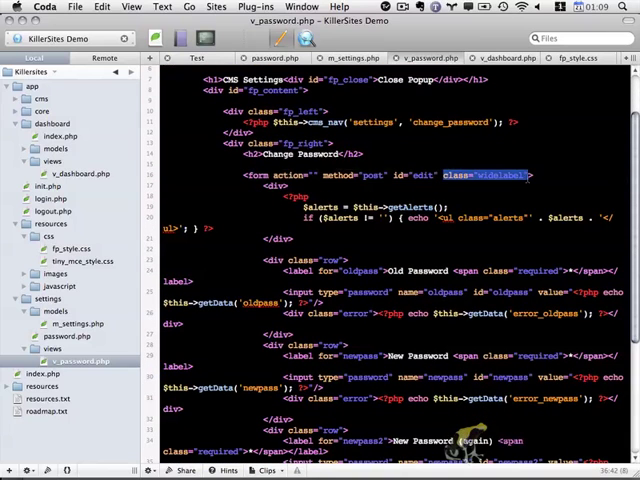
pyautogui.click(197, 57)
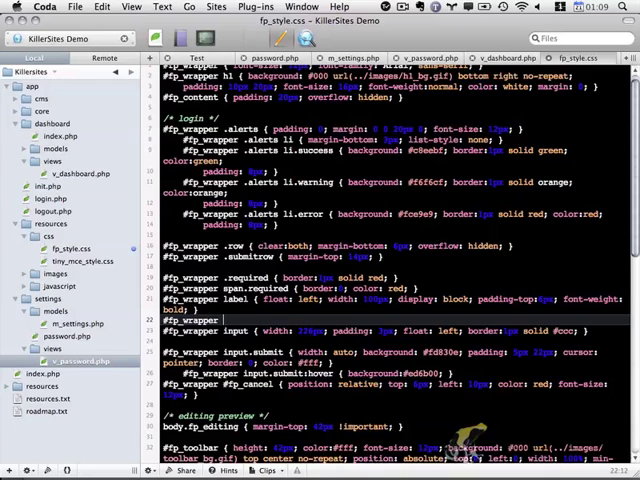
# Step: Start a #fp_wrapper .widelabel label rule with a width property
pyautogui.write('.widelabel label {')
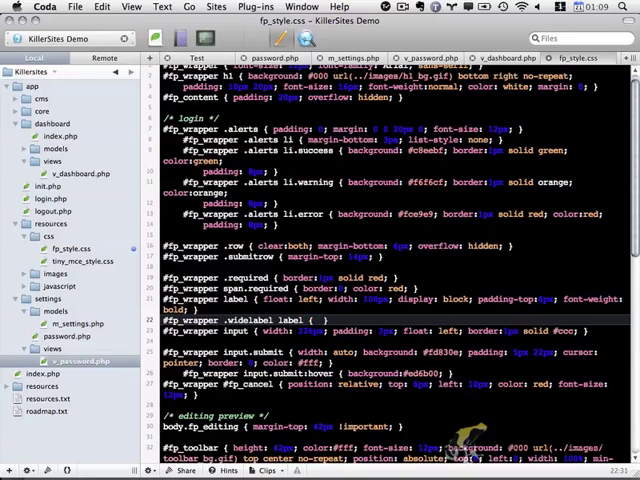
pyautogui.write('width:')
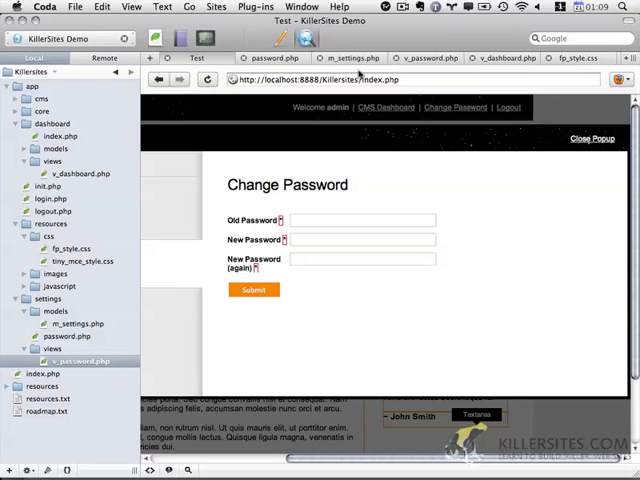
# Step: Reload the preview and reopen the Change Password popup to check the wider labels
pyautogui.click(592, 138)
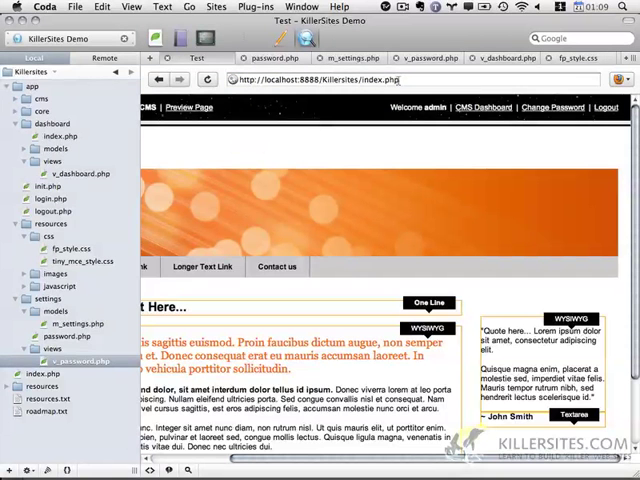
pyautogui.click(552, 107)
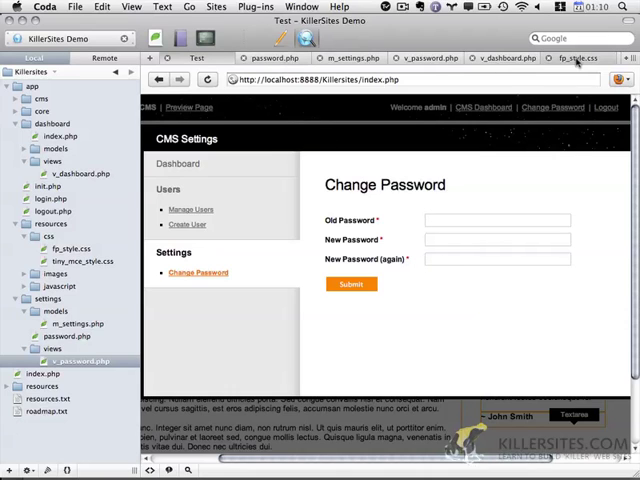
pyautogui.click(578, 57)
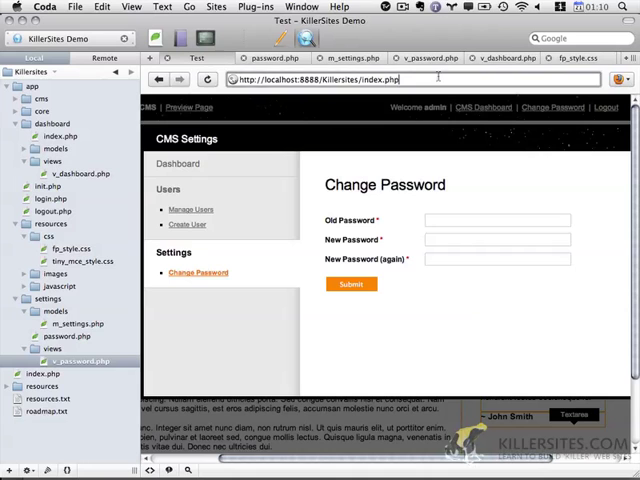
pyautogui.click(553, 107)
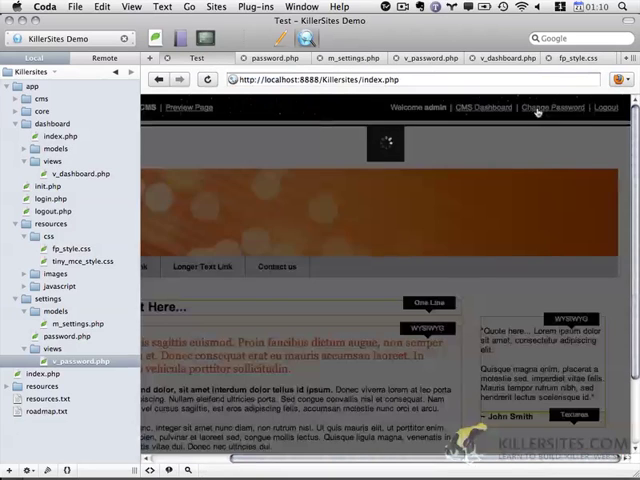
pyautogui.click(553, 107)
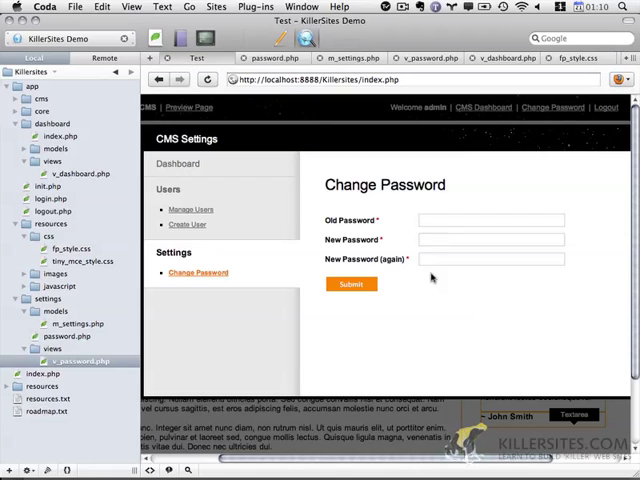